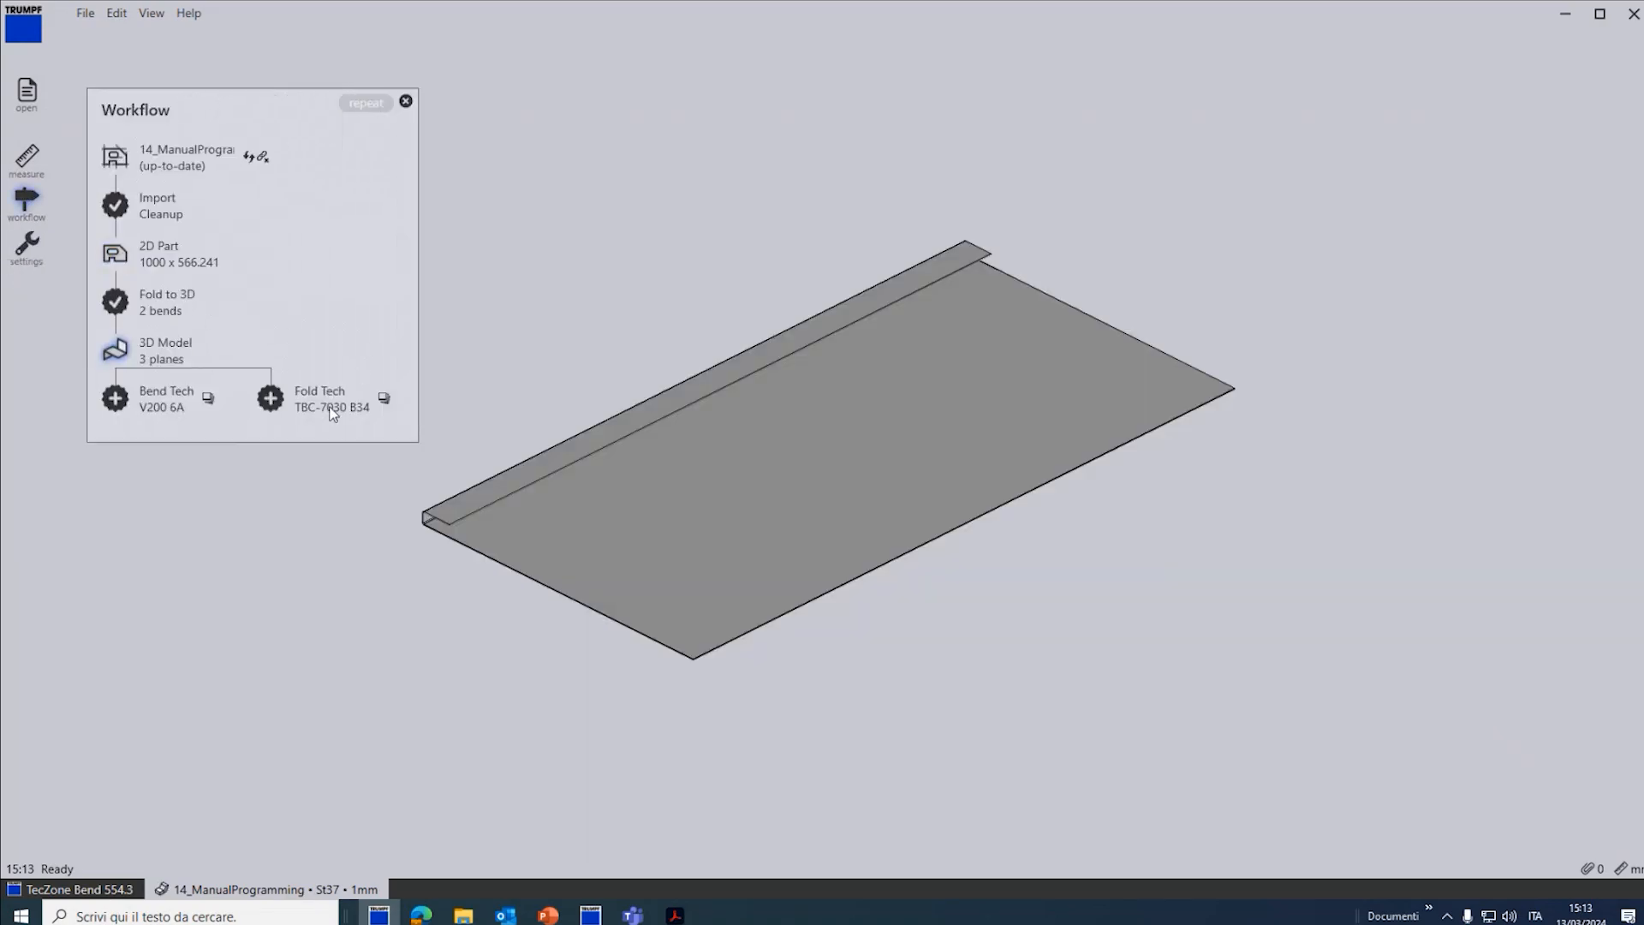
Step: Run the Fold Tech TBC-7030 B34 workflow step to open the press brake bend simulation
click(319, 399)
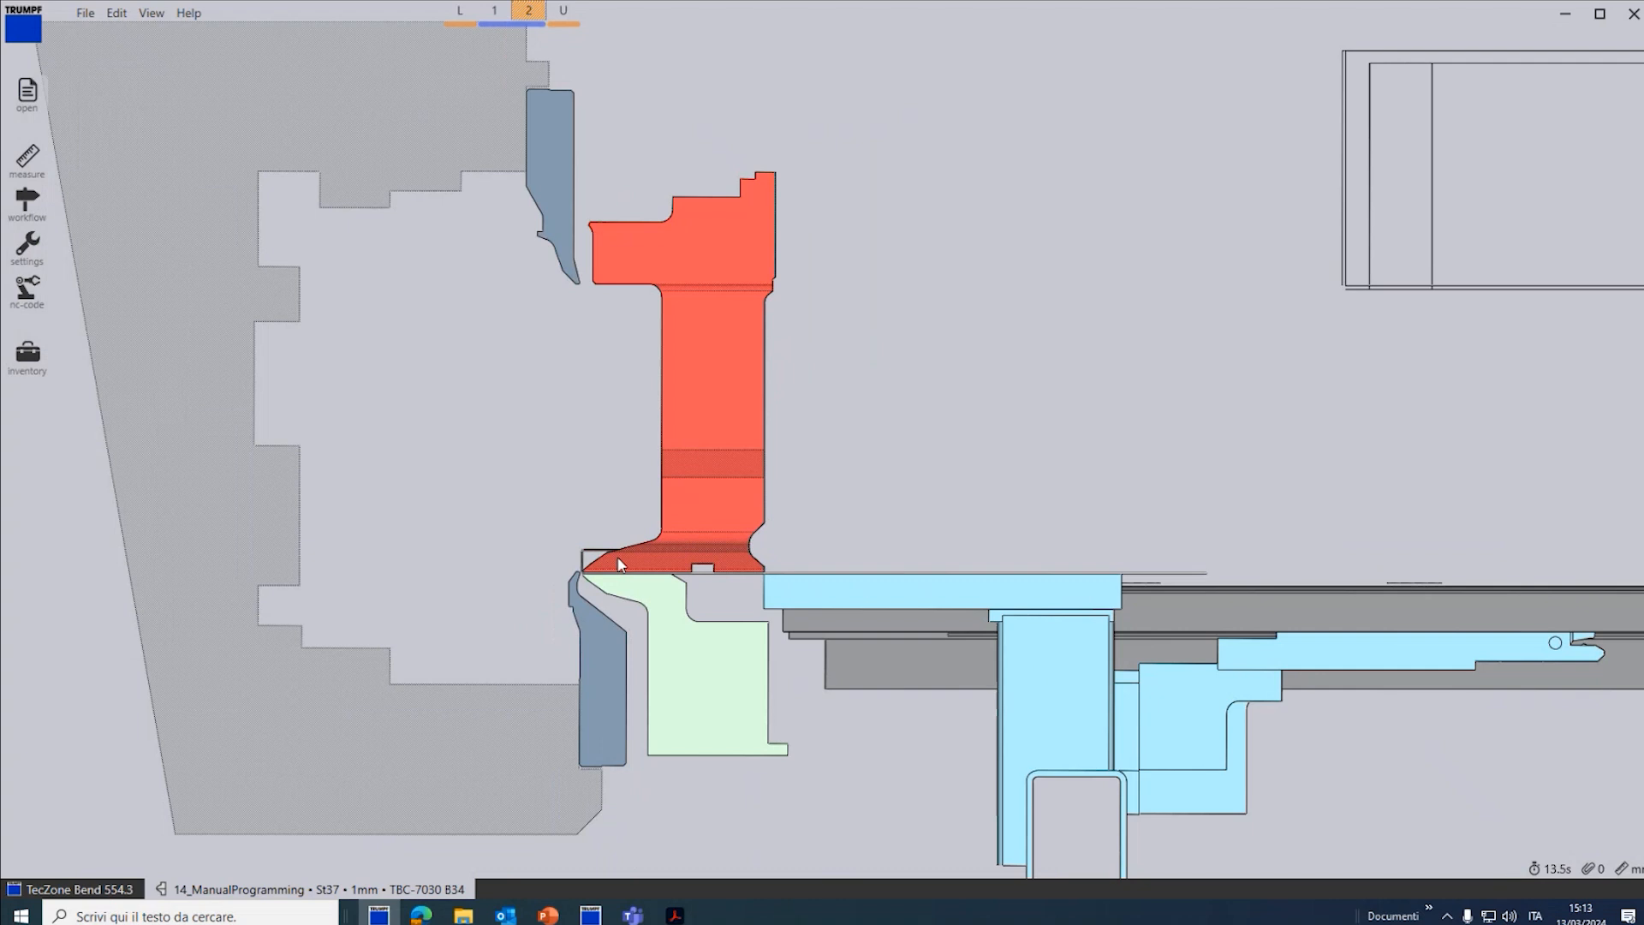
Step: Enable Pre-bending (120) on bend 1, adding bend 3, then bring up bend 3's settings
click(493, 12)
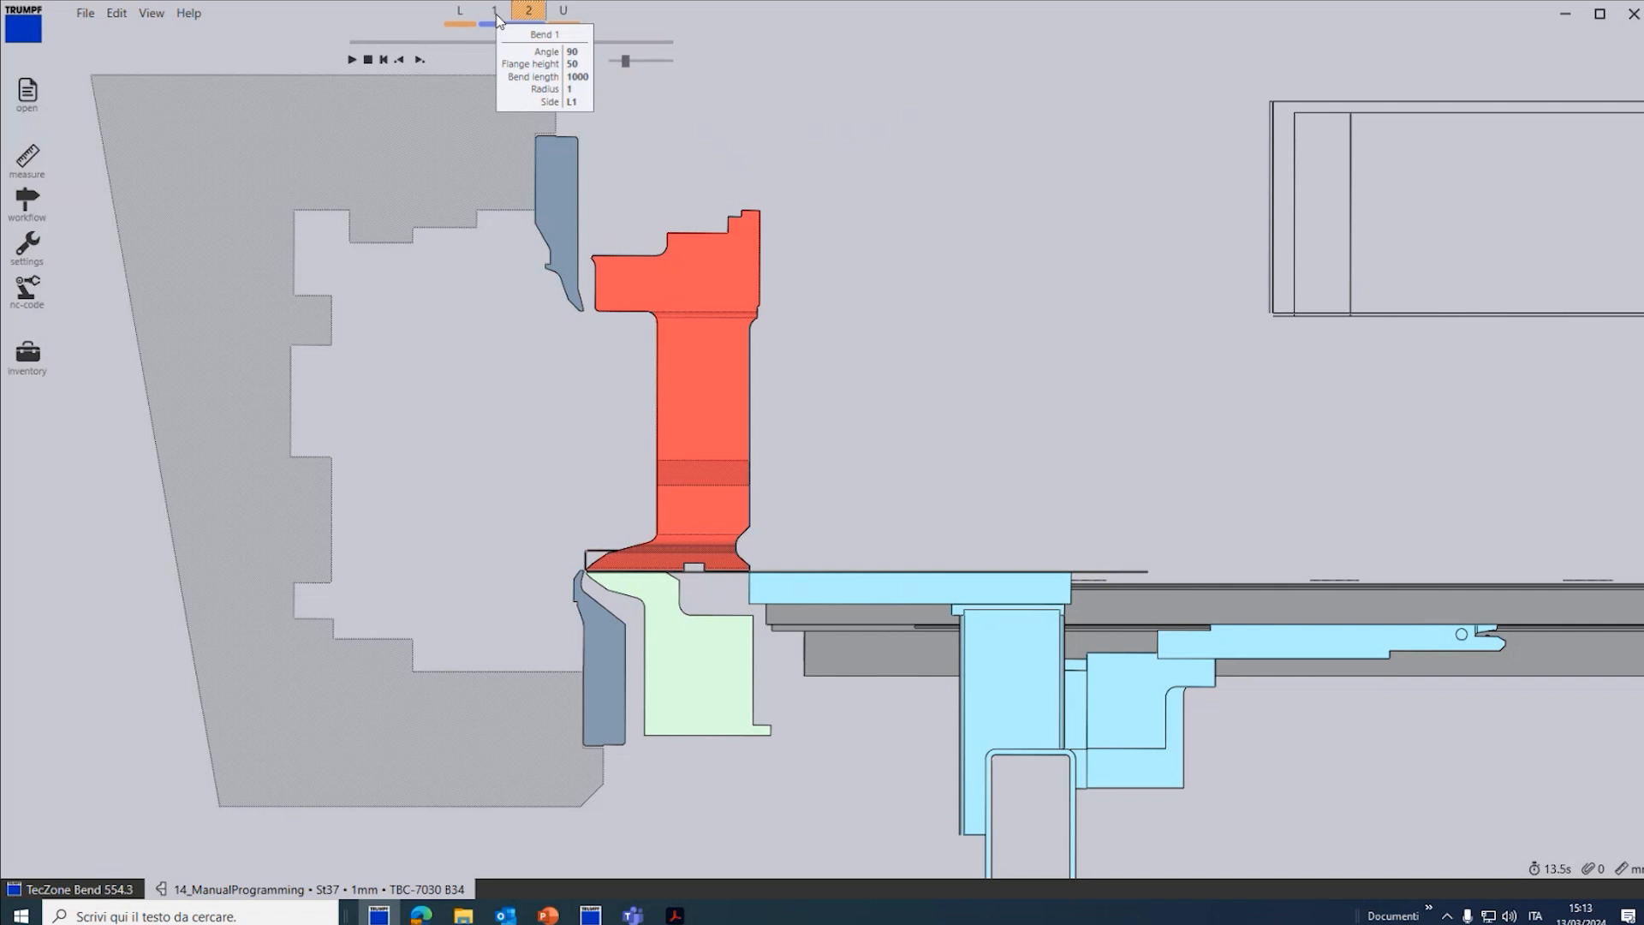
click(493, 10)
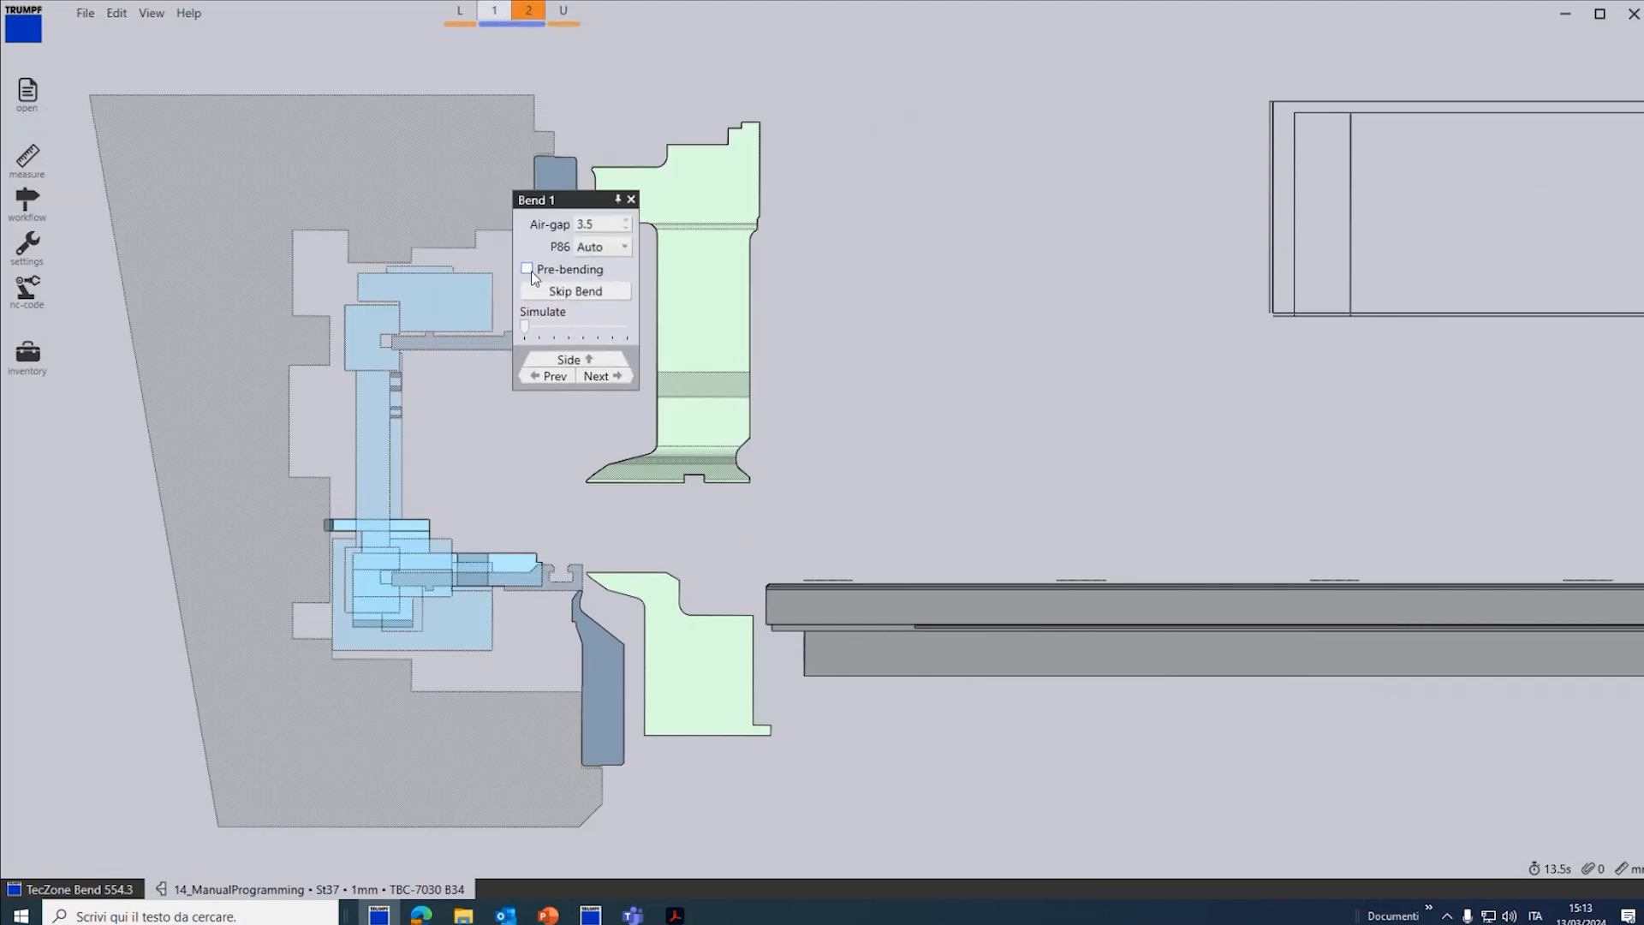
click(527, 269)
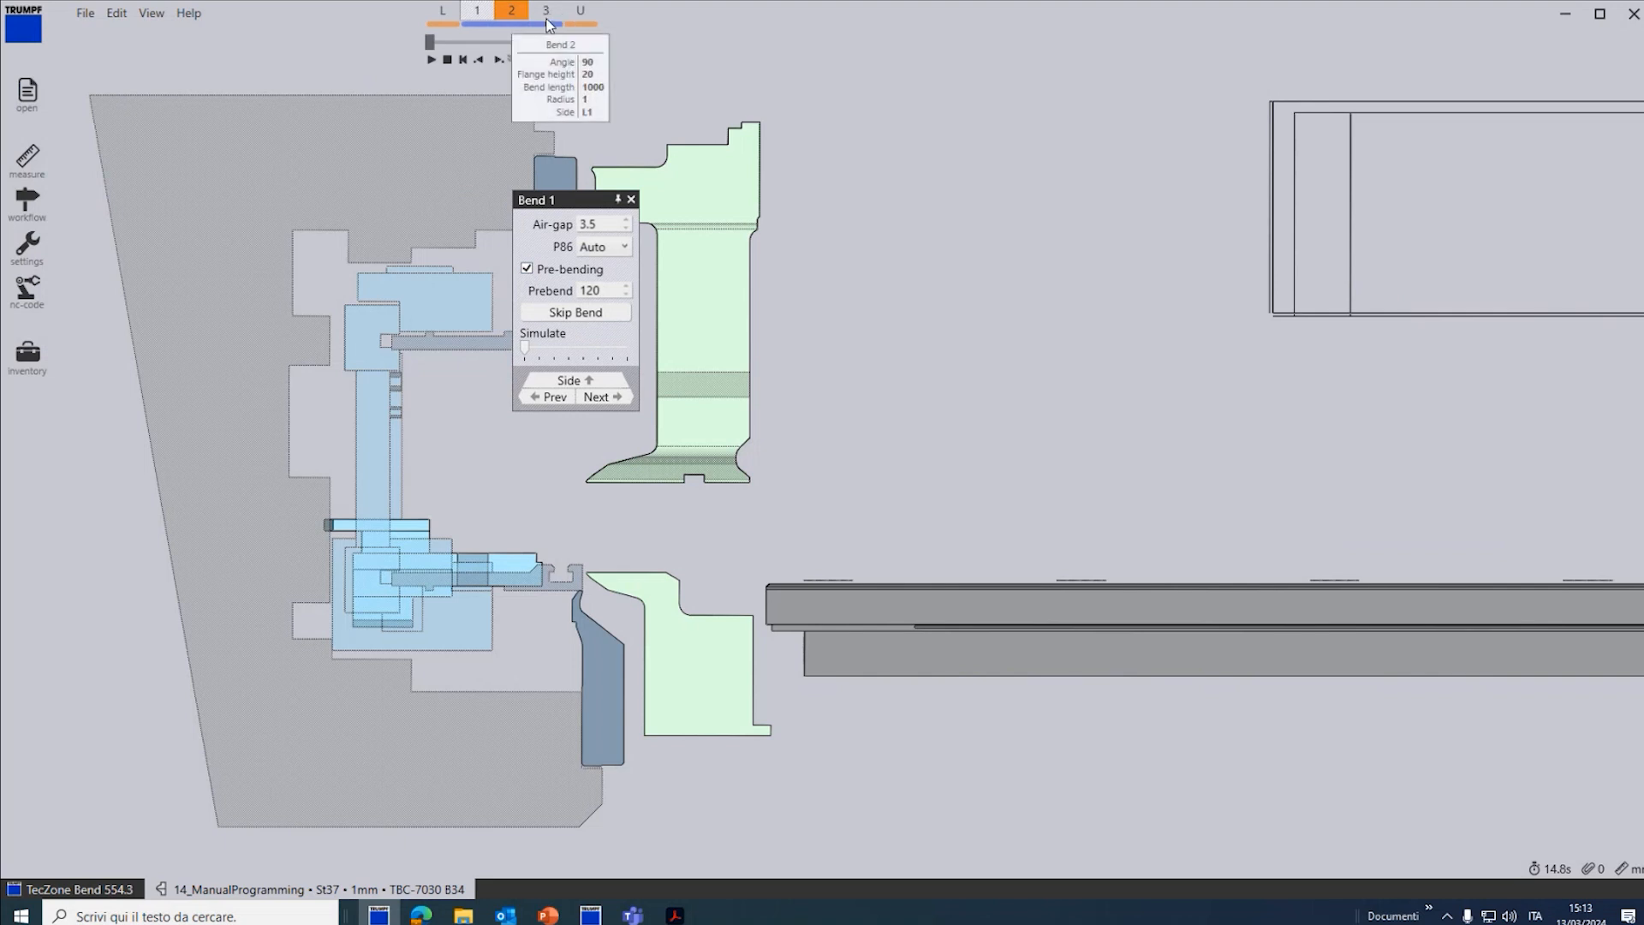
click(632, 199)
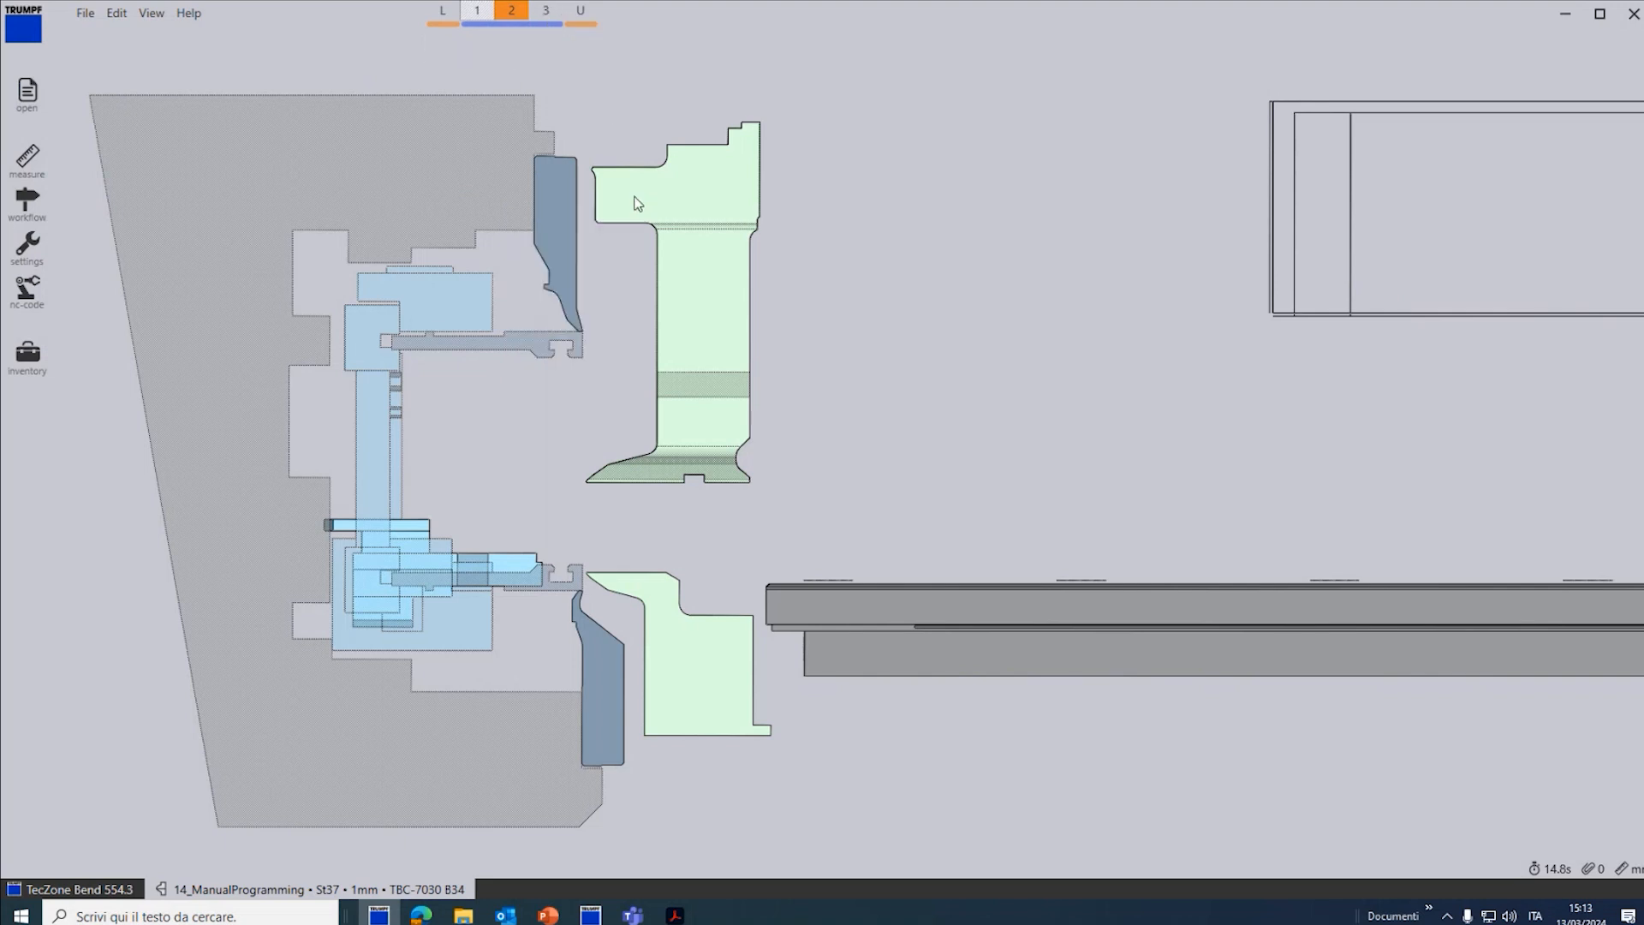
click(545, 12)
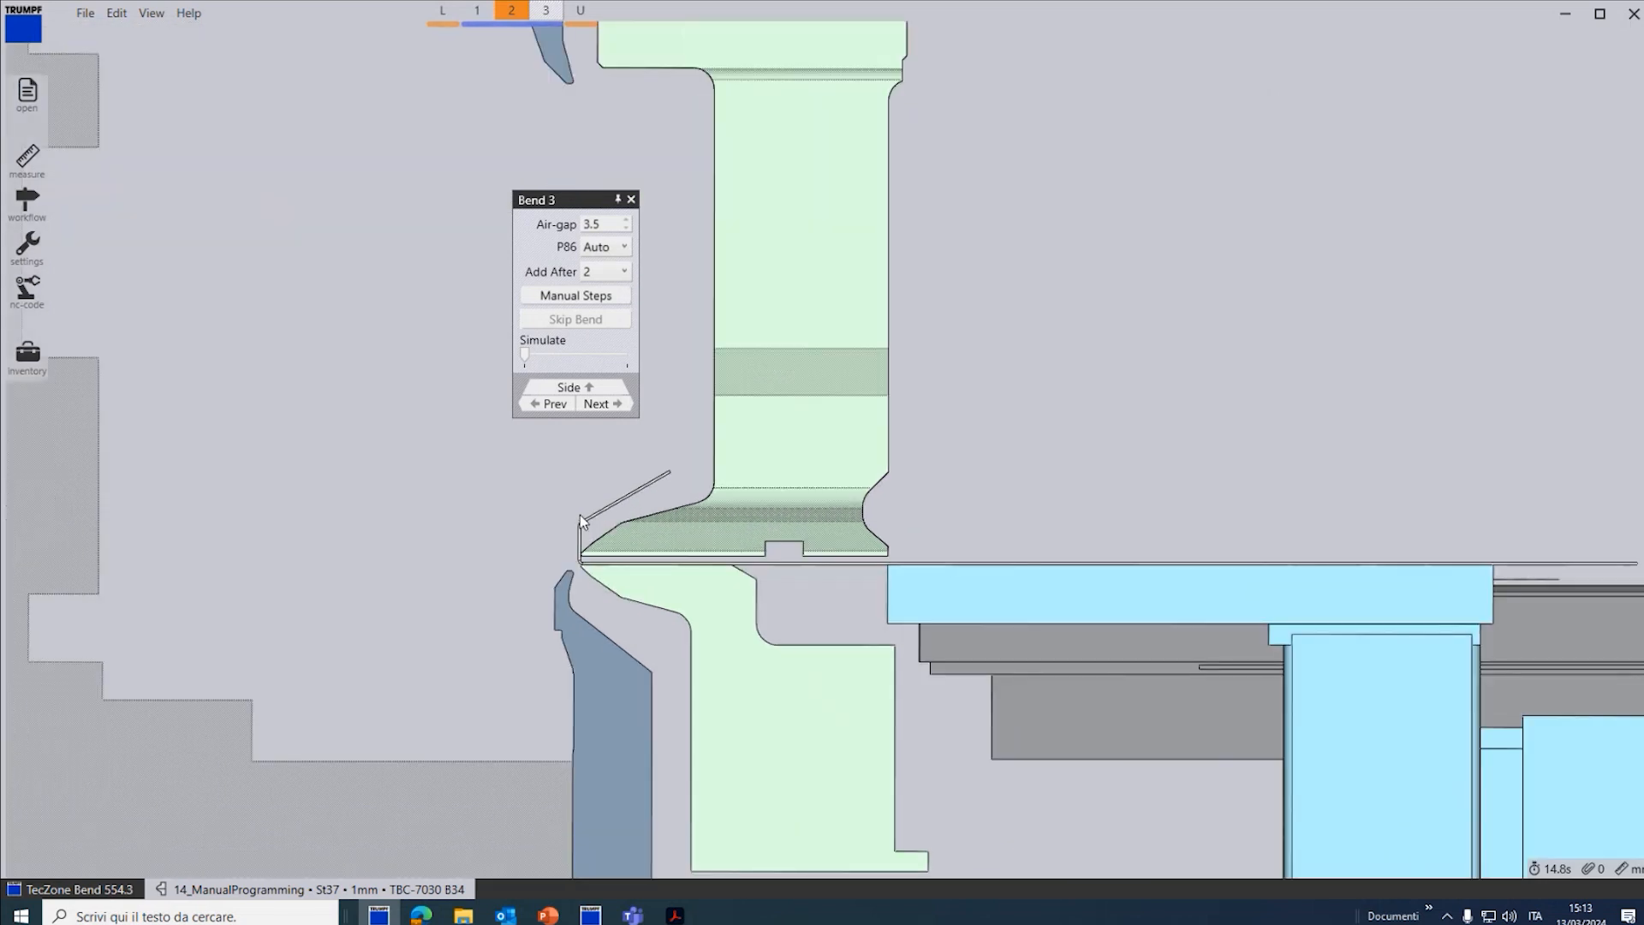
Step: In bend 3's Manual Steps, add a first step shifting the X axis by 72
click(575, 294)
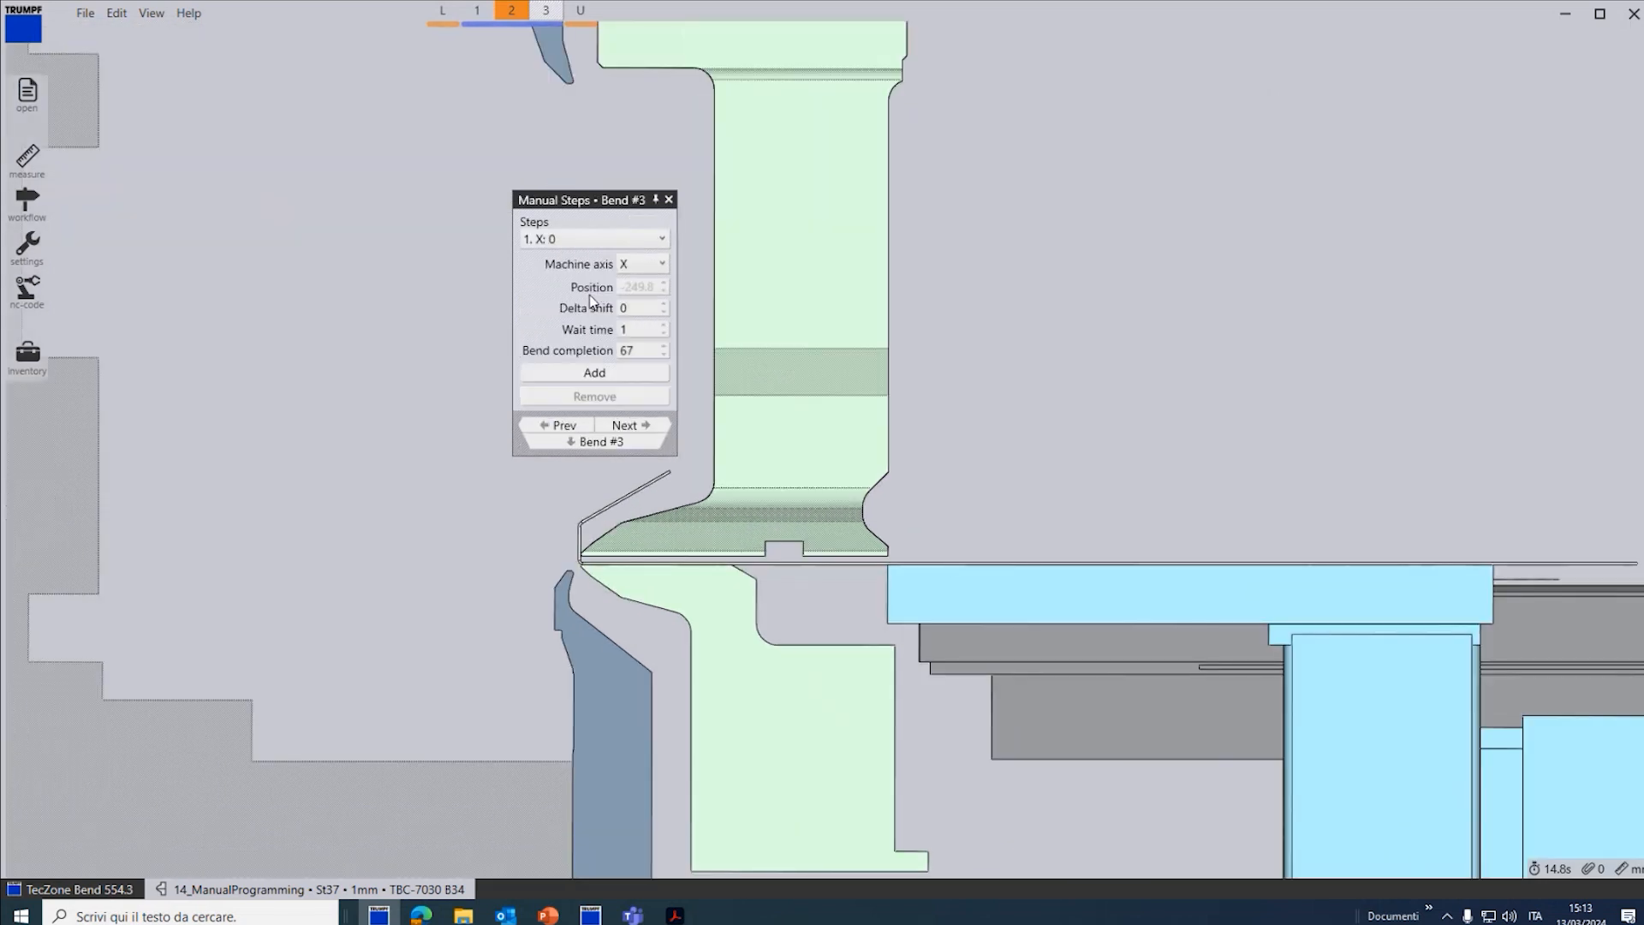
drag(587, 198, 986, 188)
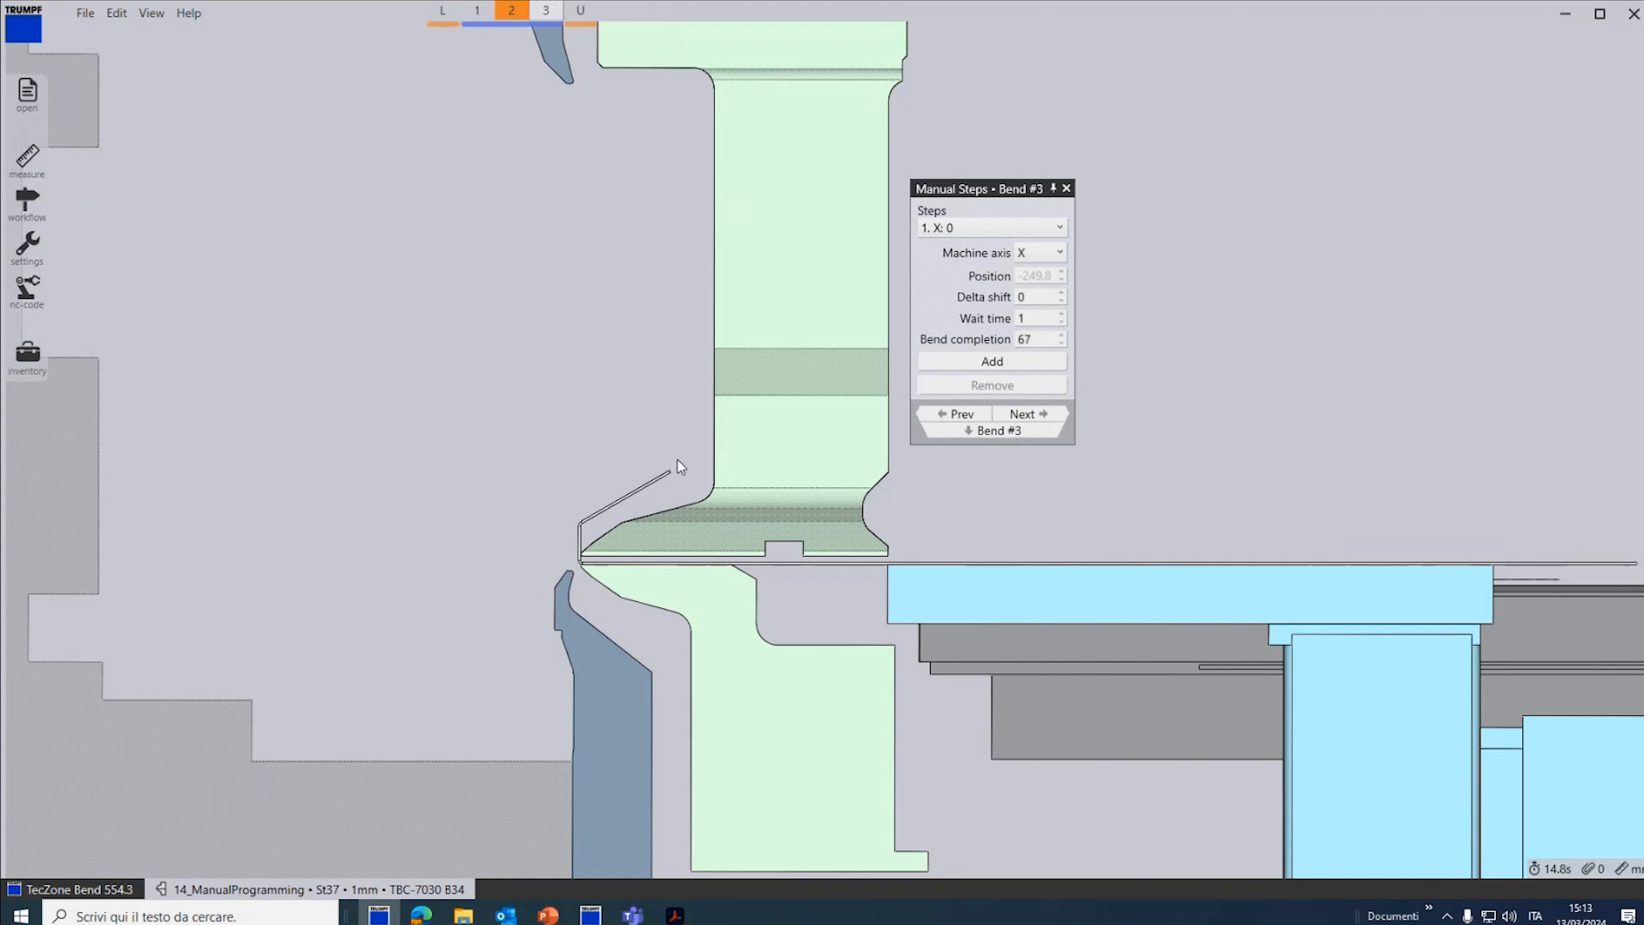
mouse_move(615, 613)
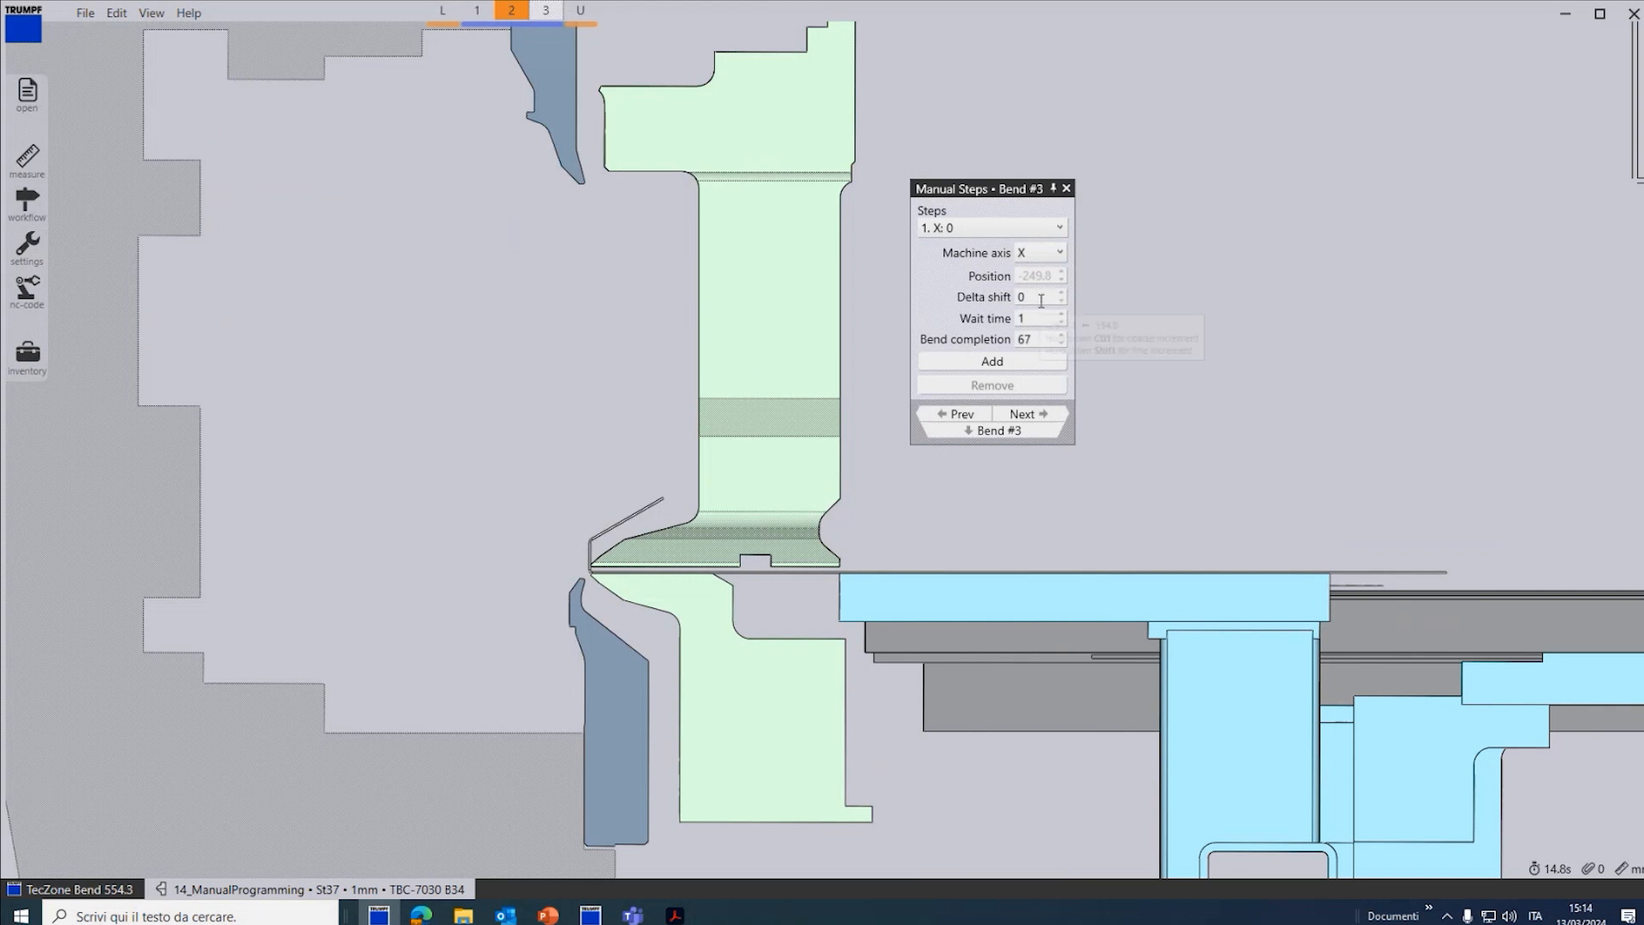
text(15)
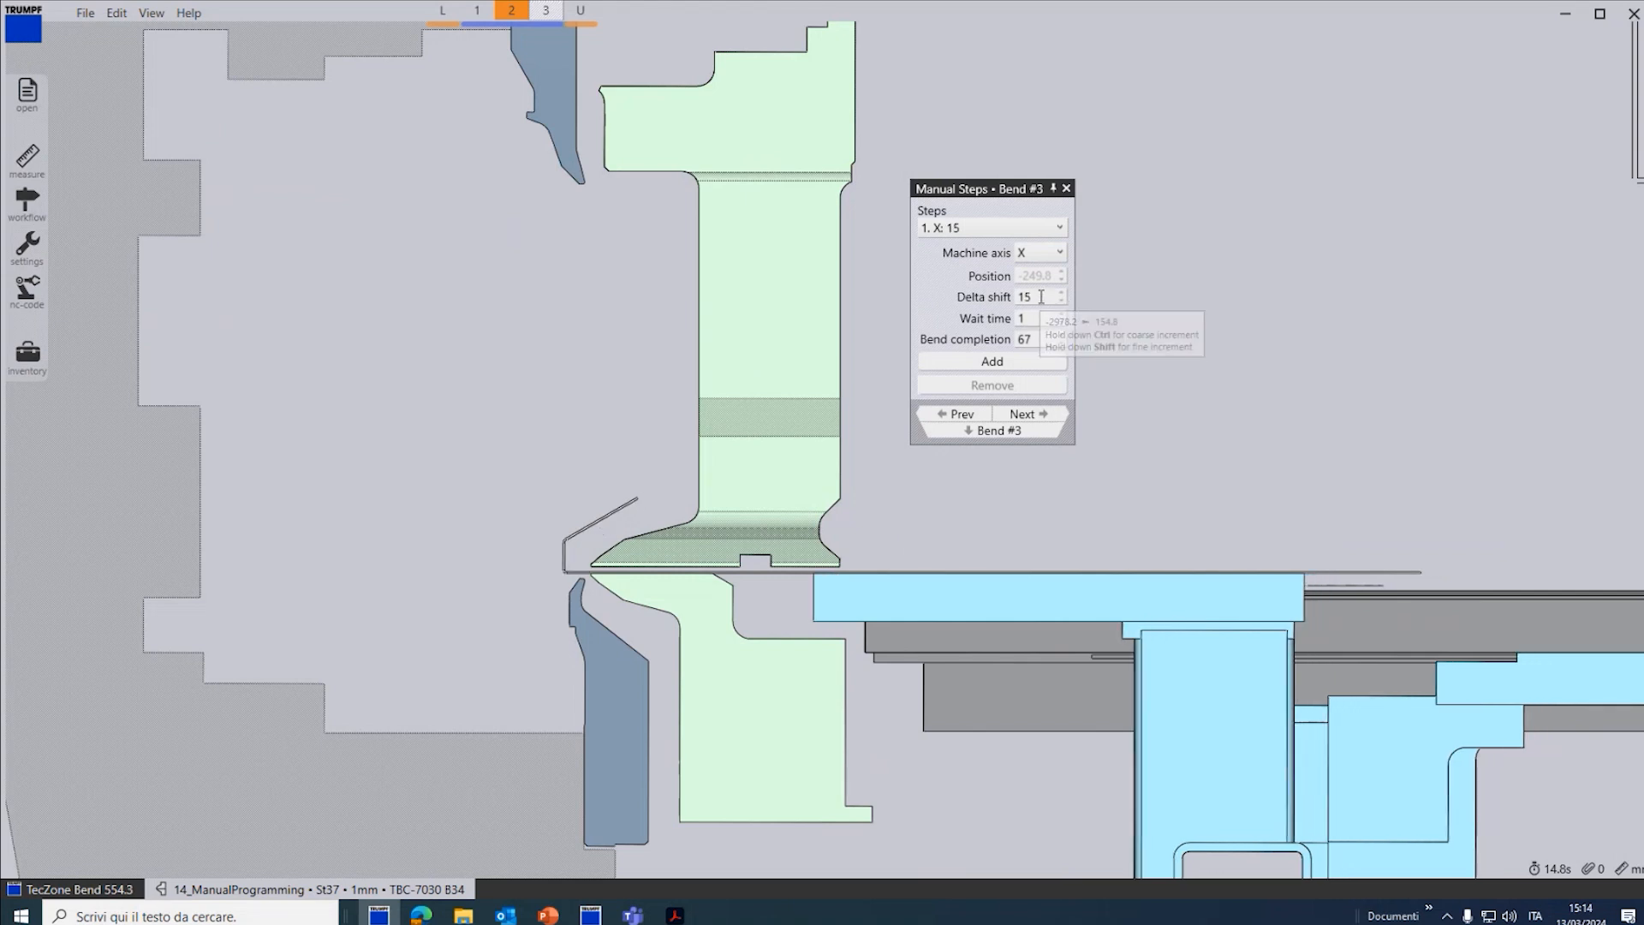
text(49)
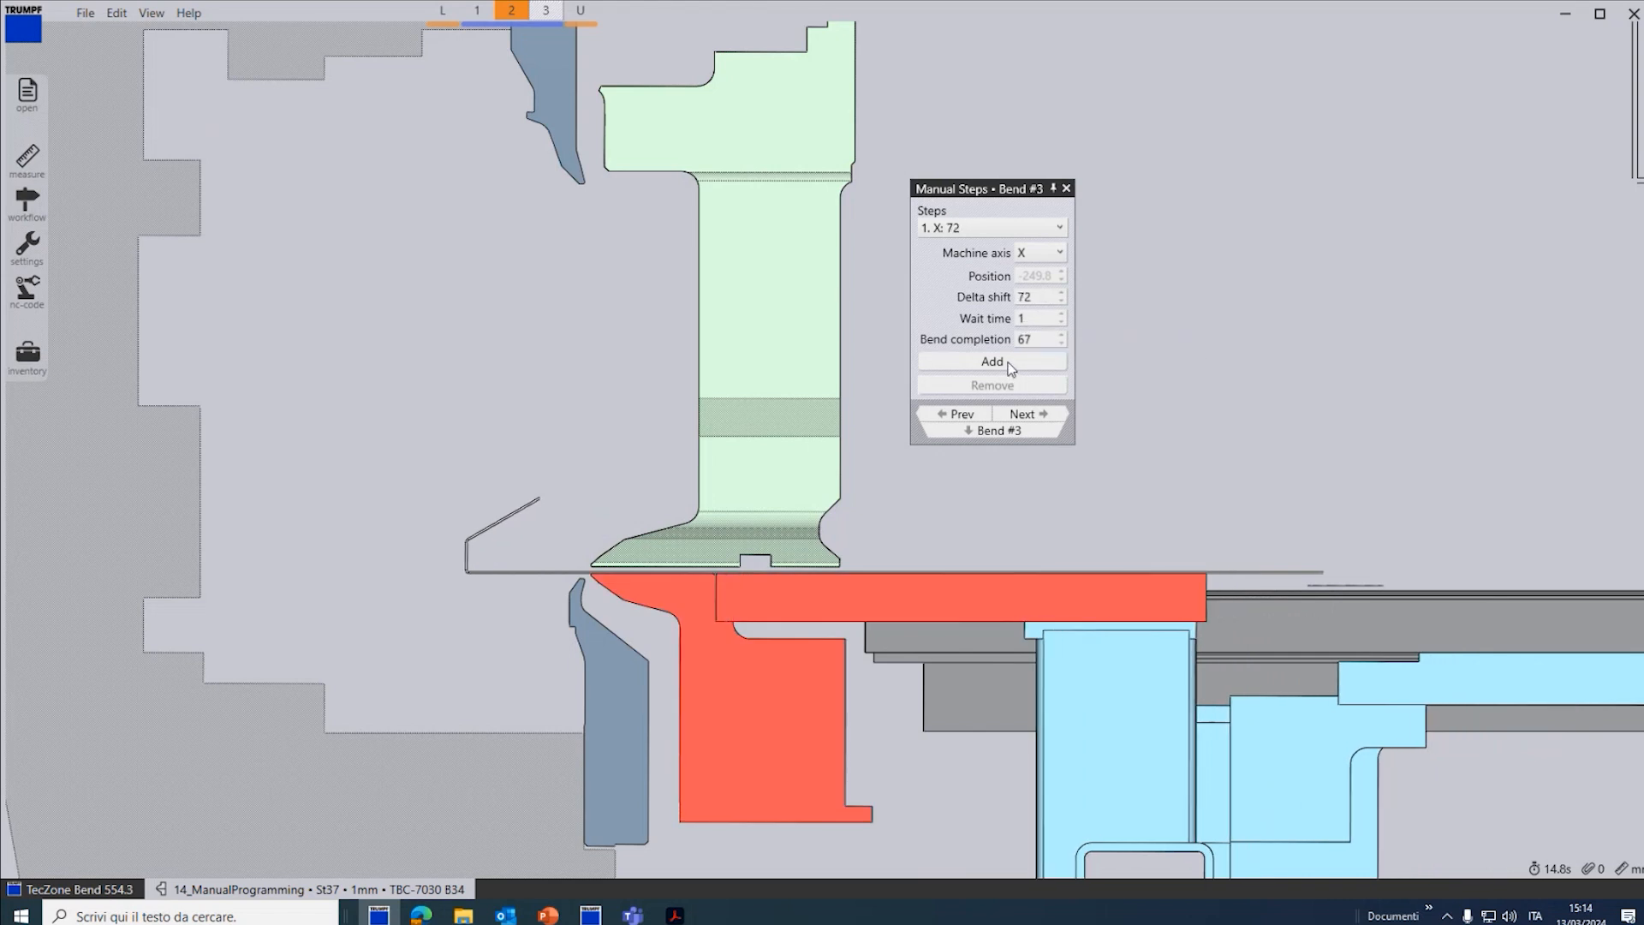
click(990, 362)
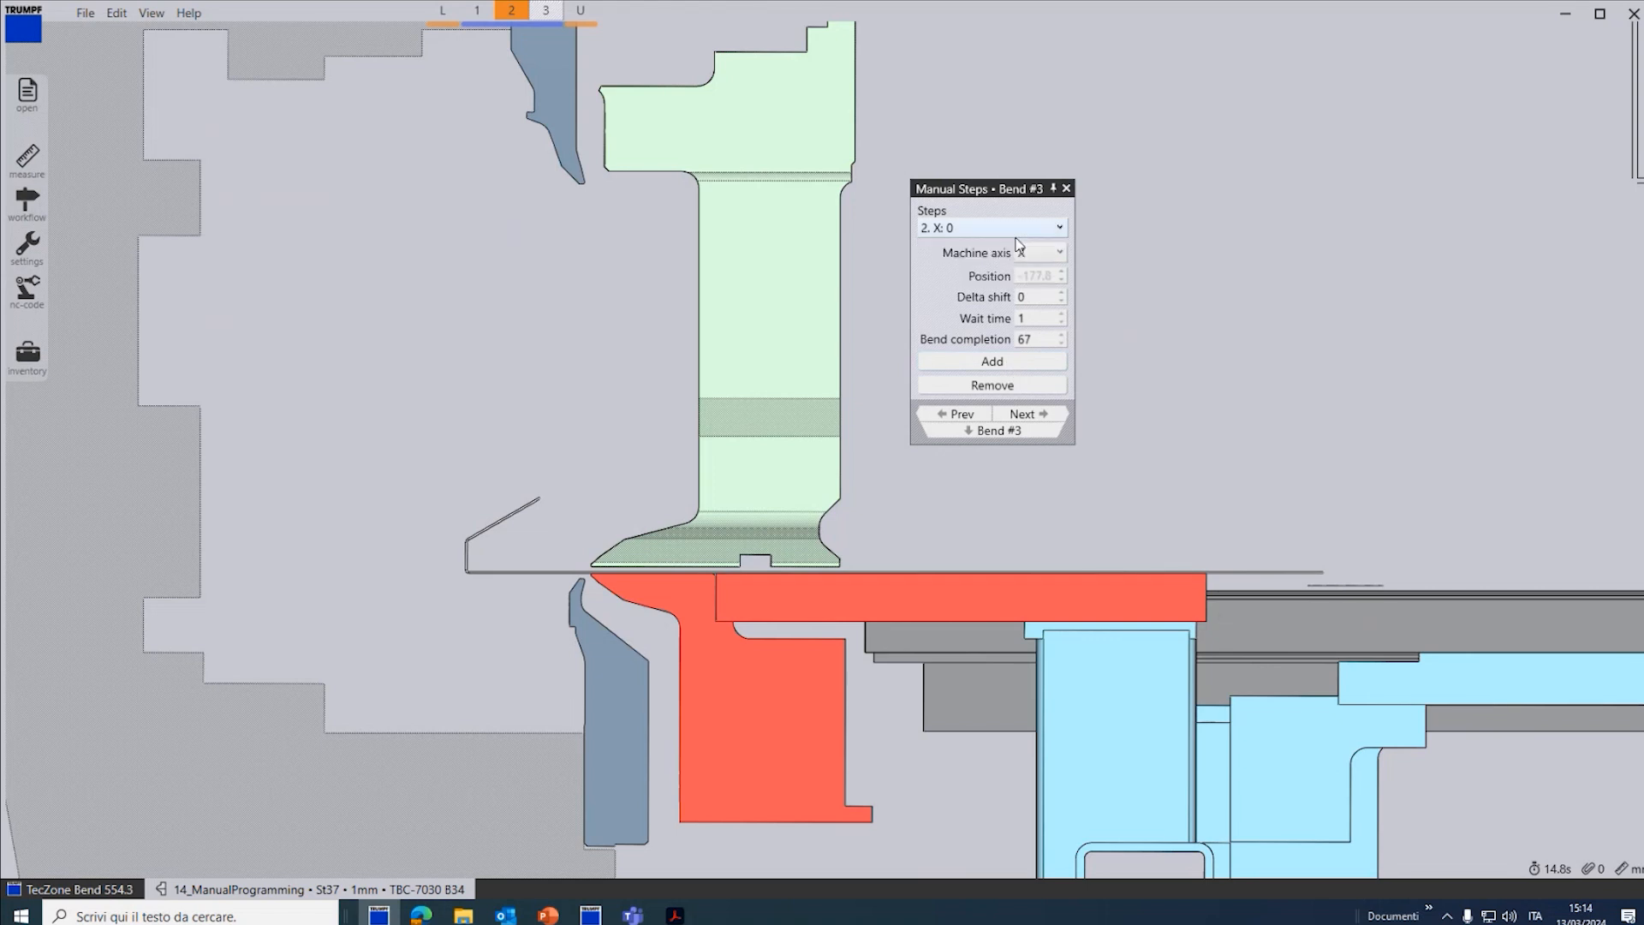
Step: Add manual steps shifting the Y axis by 36 and the X axis by -76
click(1060, 252)
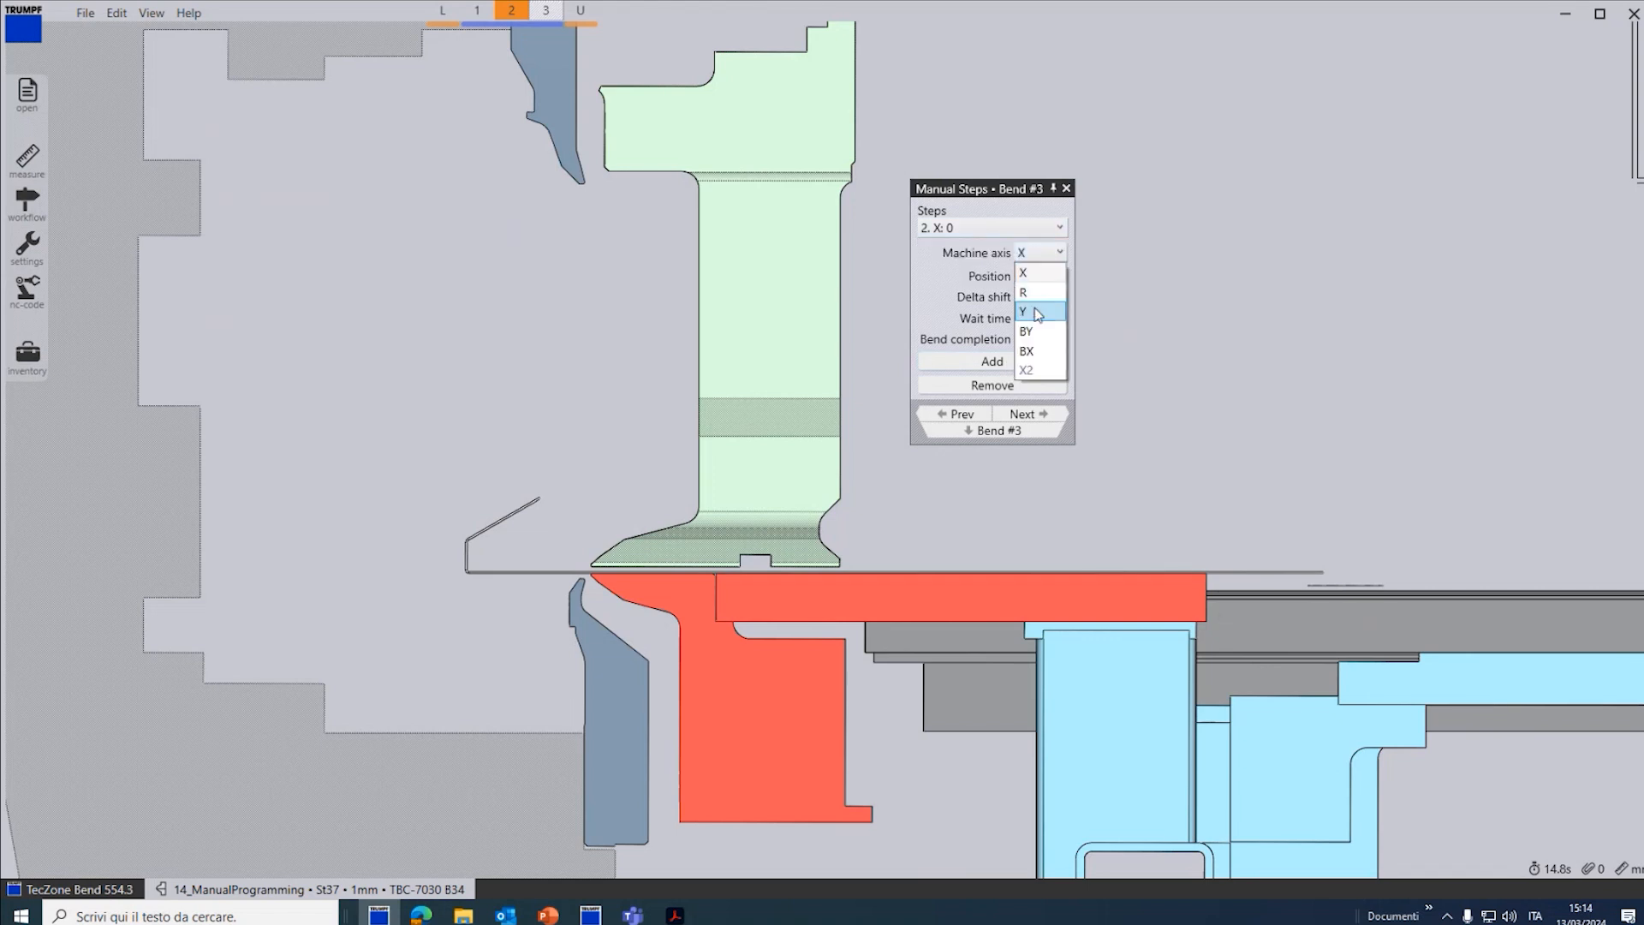
click(1024, 310)
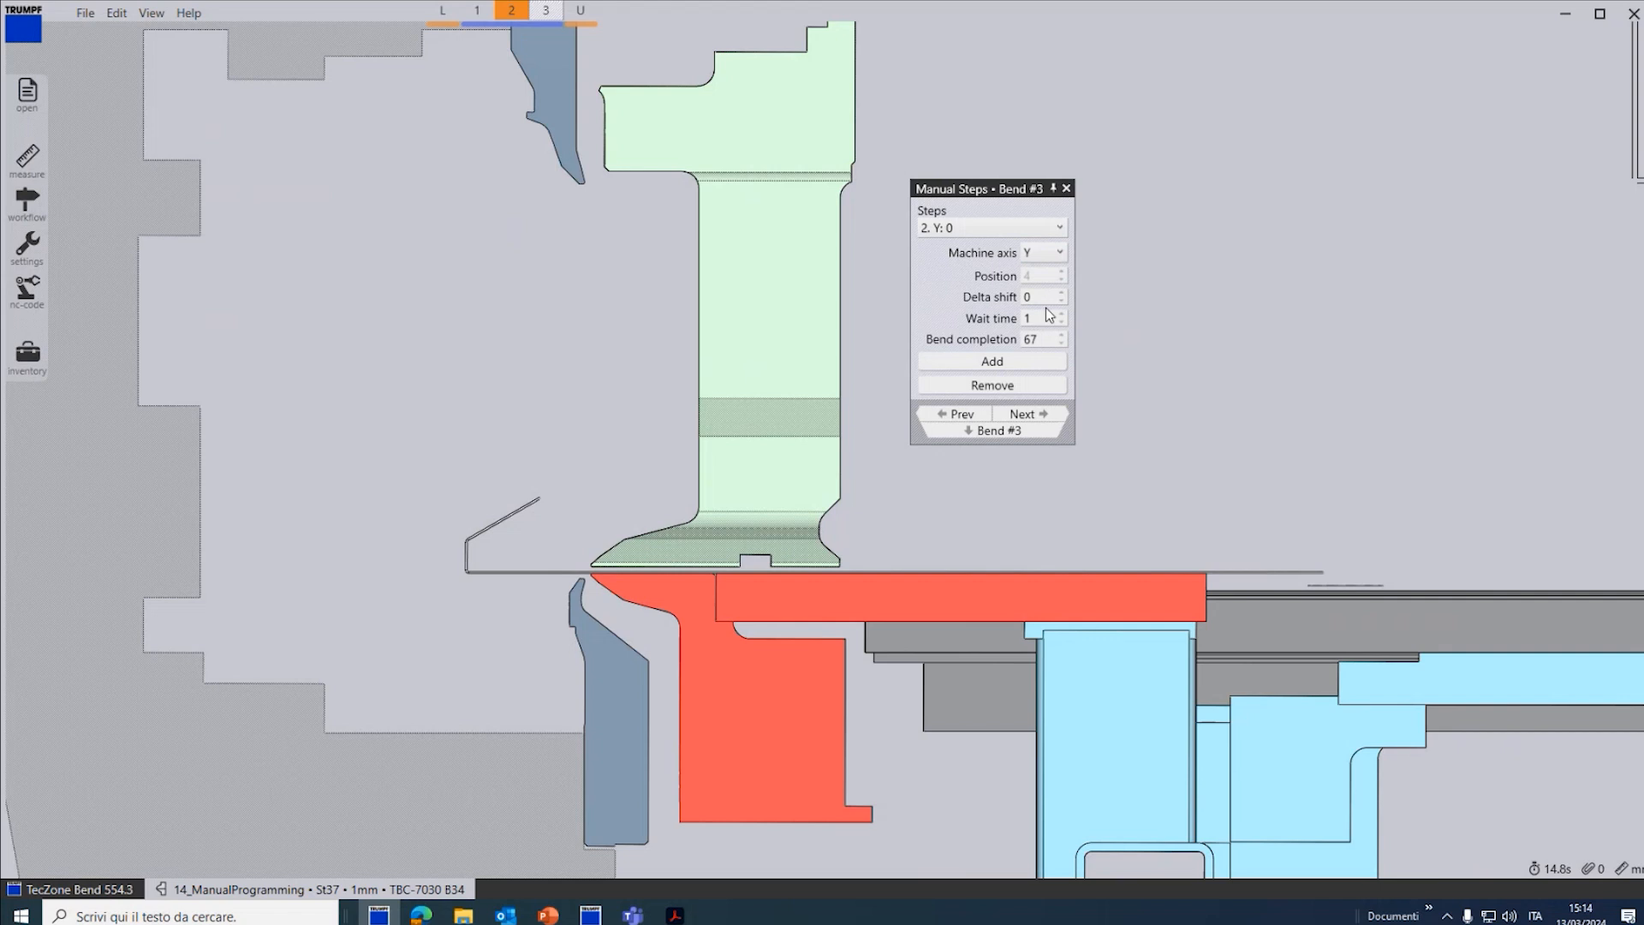
text(36)
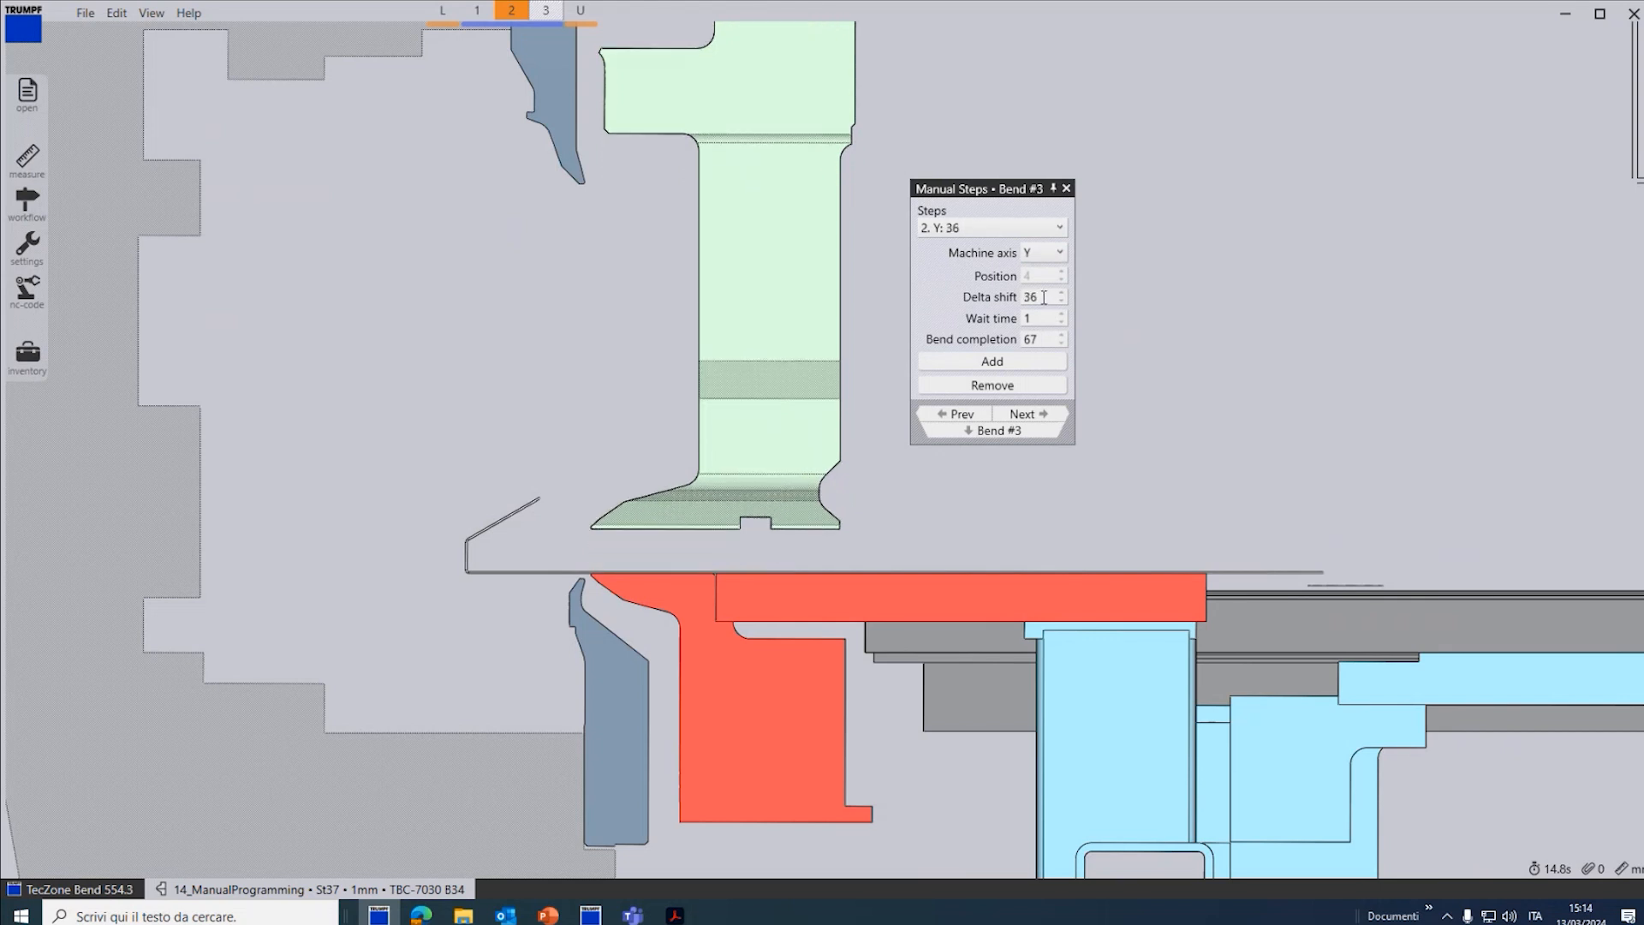
text(65)
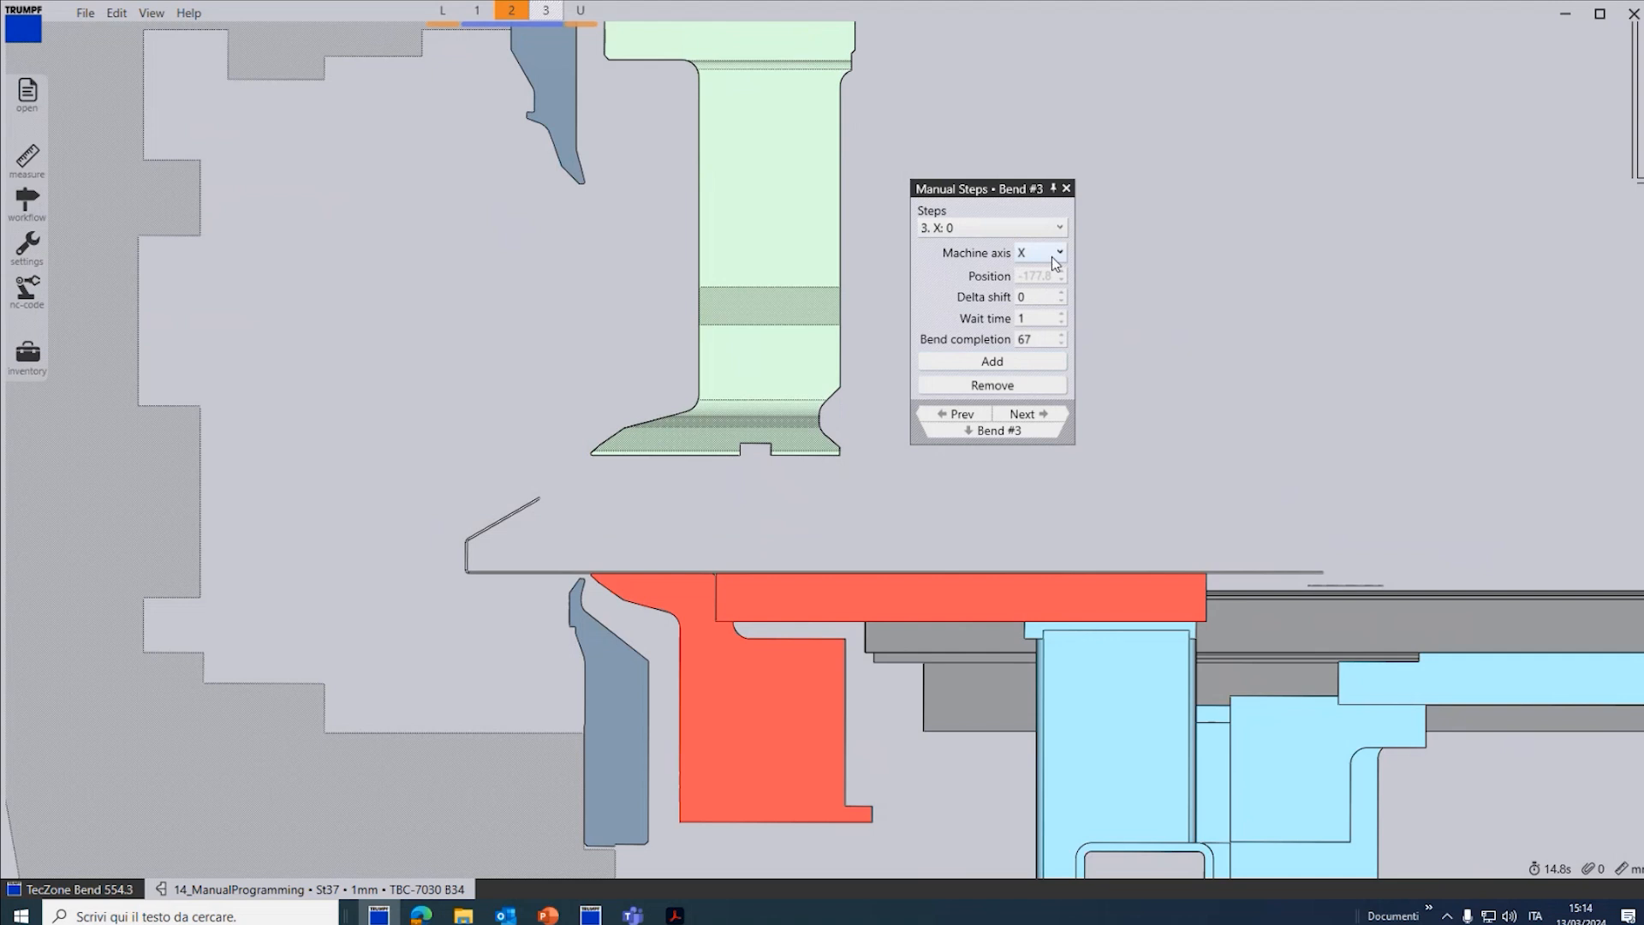
text(-25)
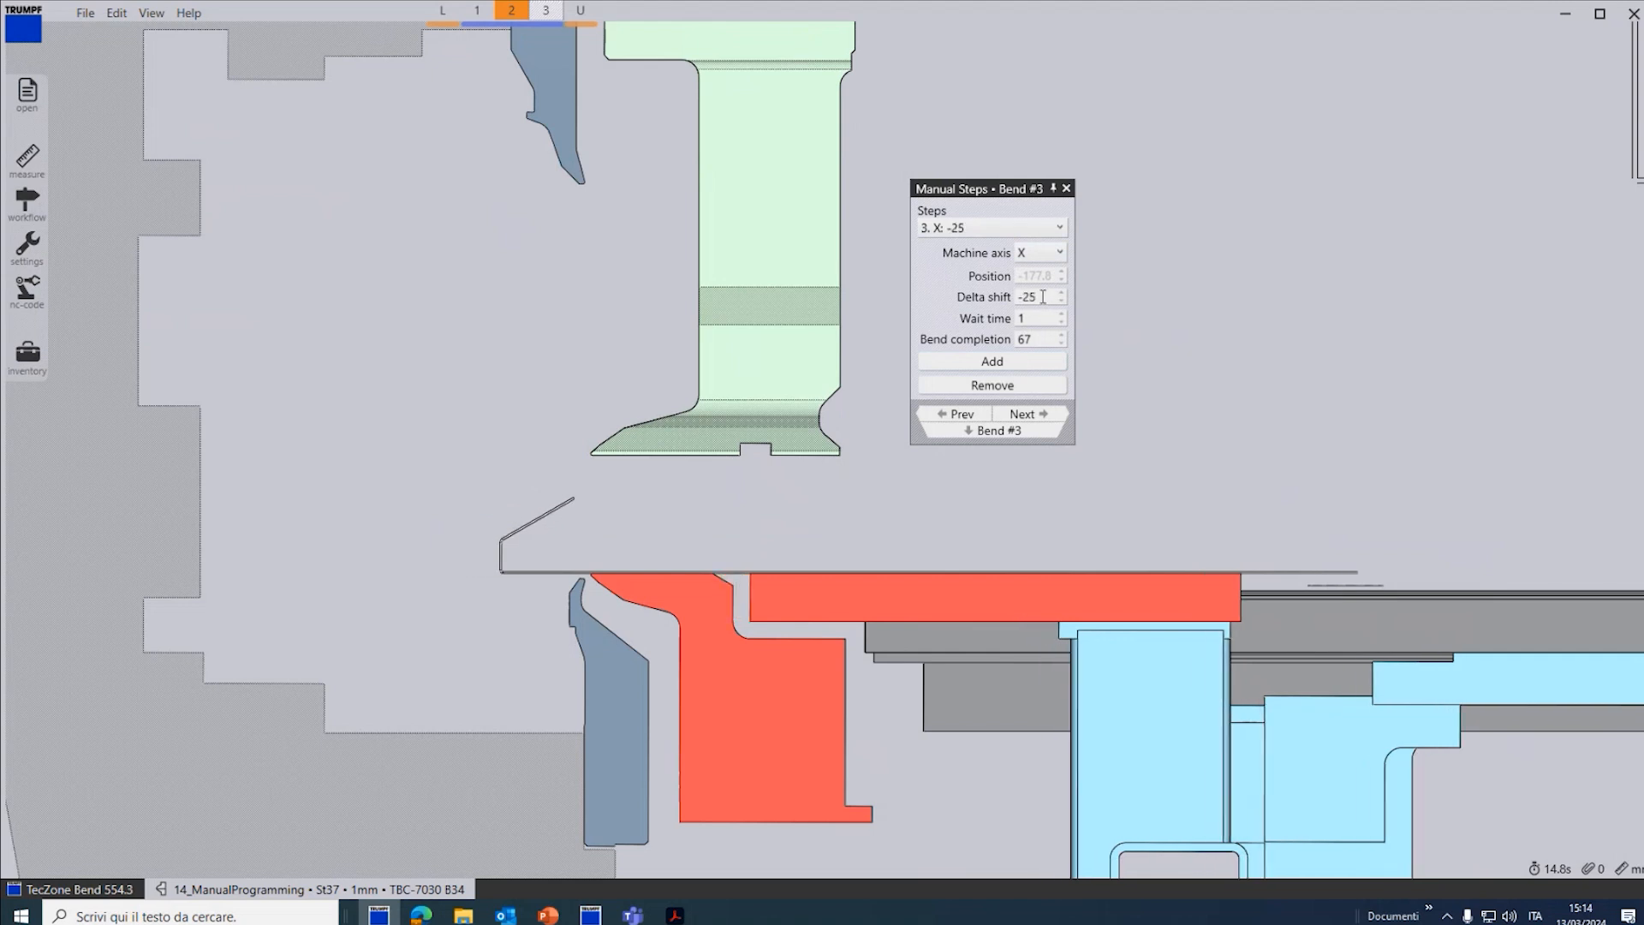
text(-76)
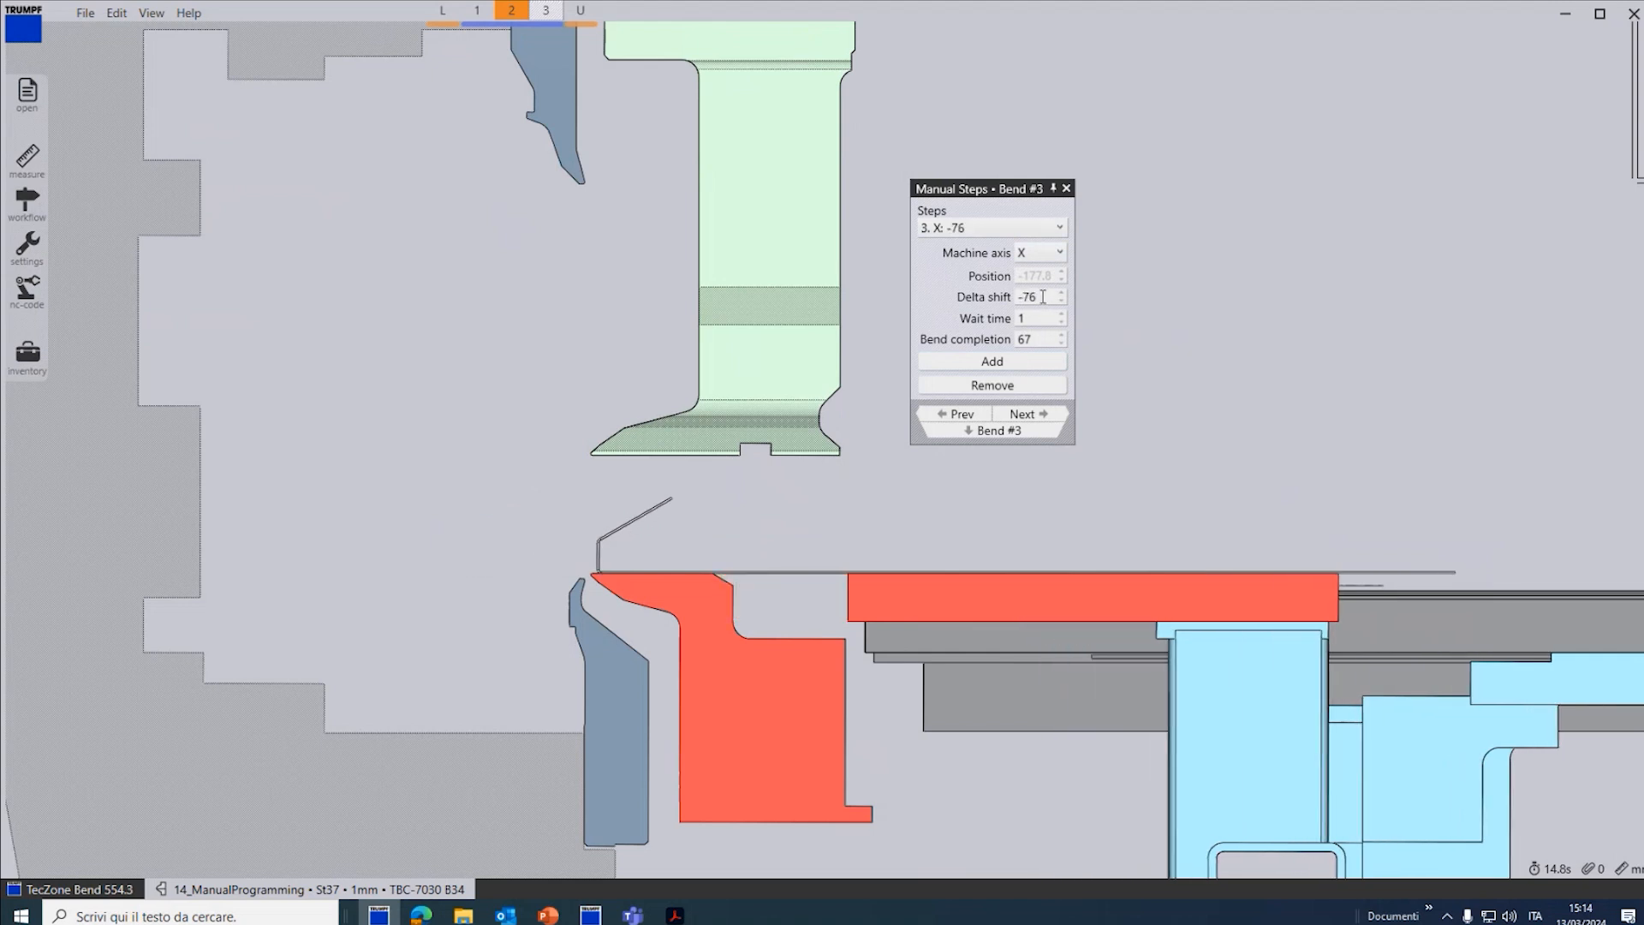
click(1025, 413)
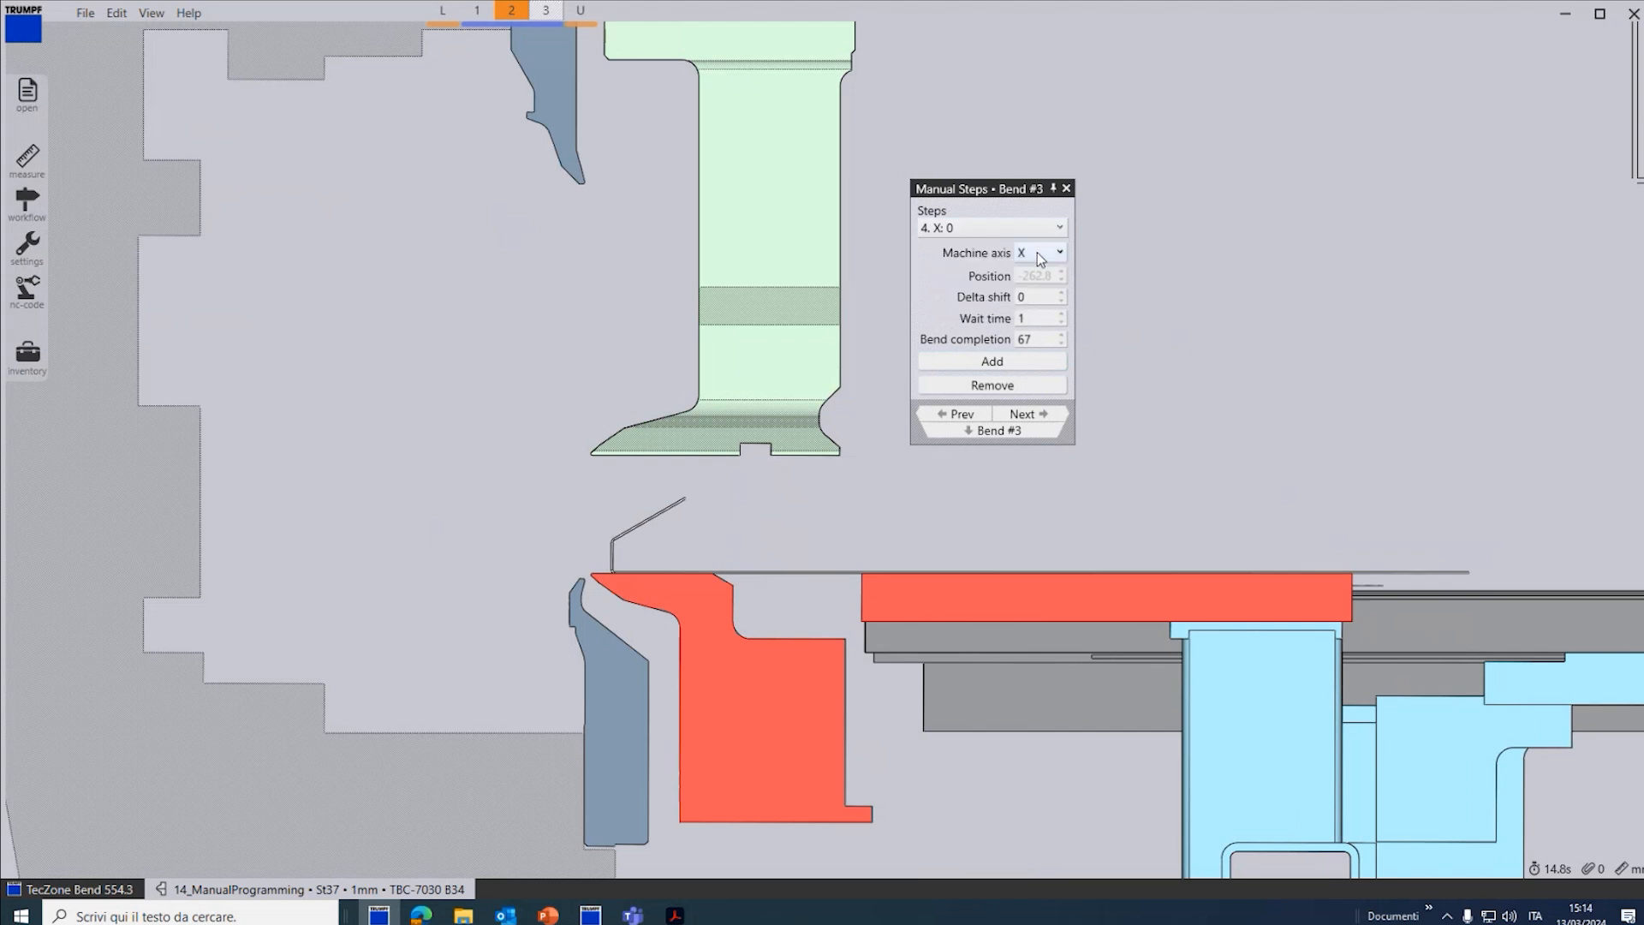
Step: Add Y-axis steps shifting -23, the last at bend completion 100
click(1056, 252)
text(-23)
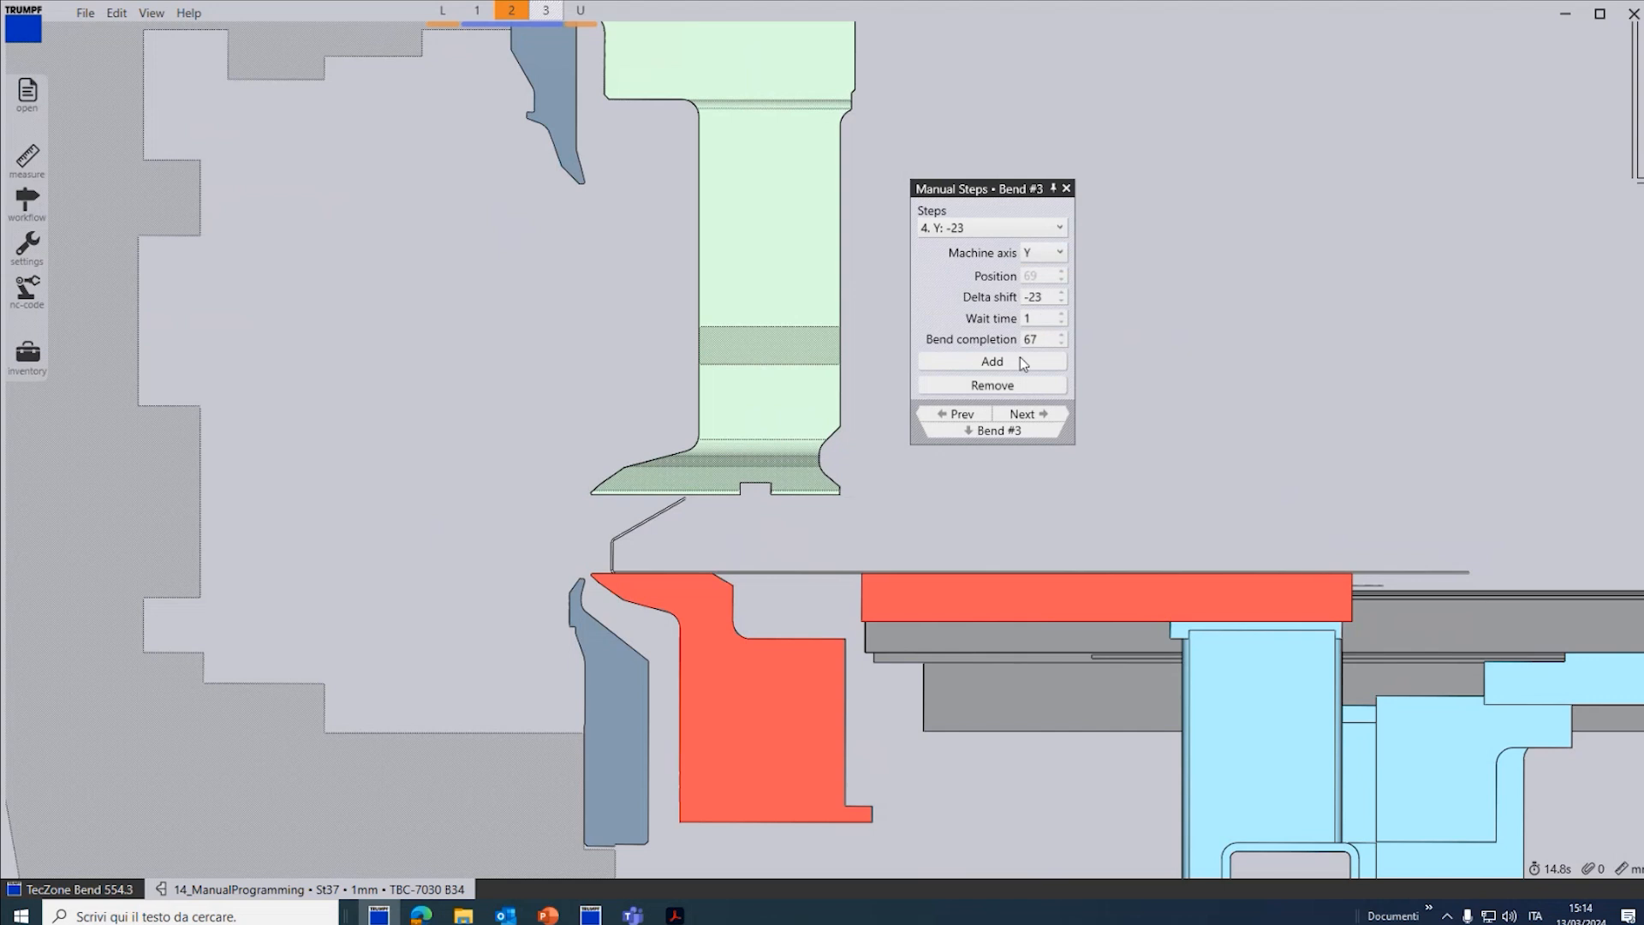
click(1058, 251)
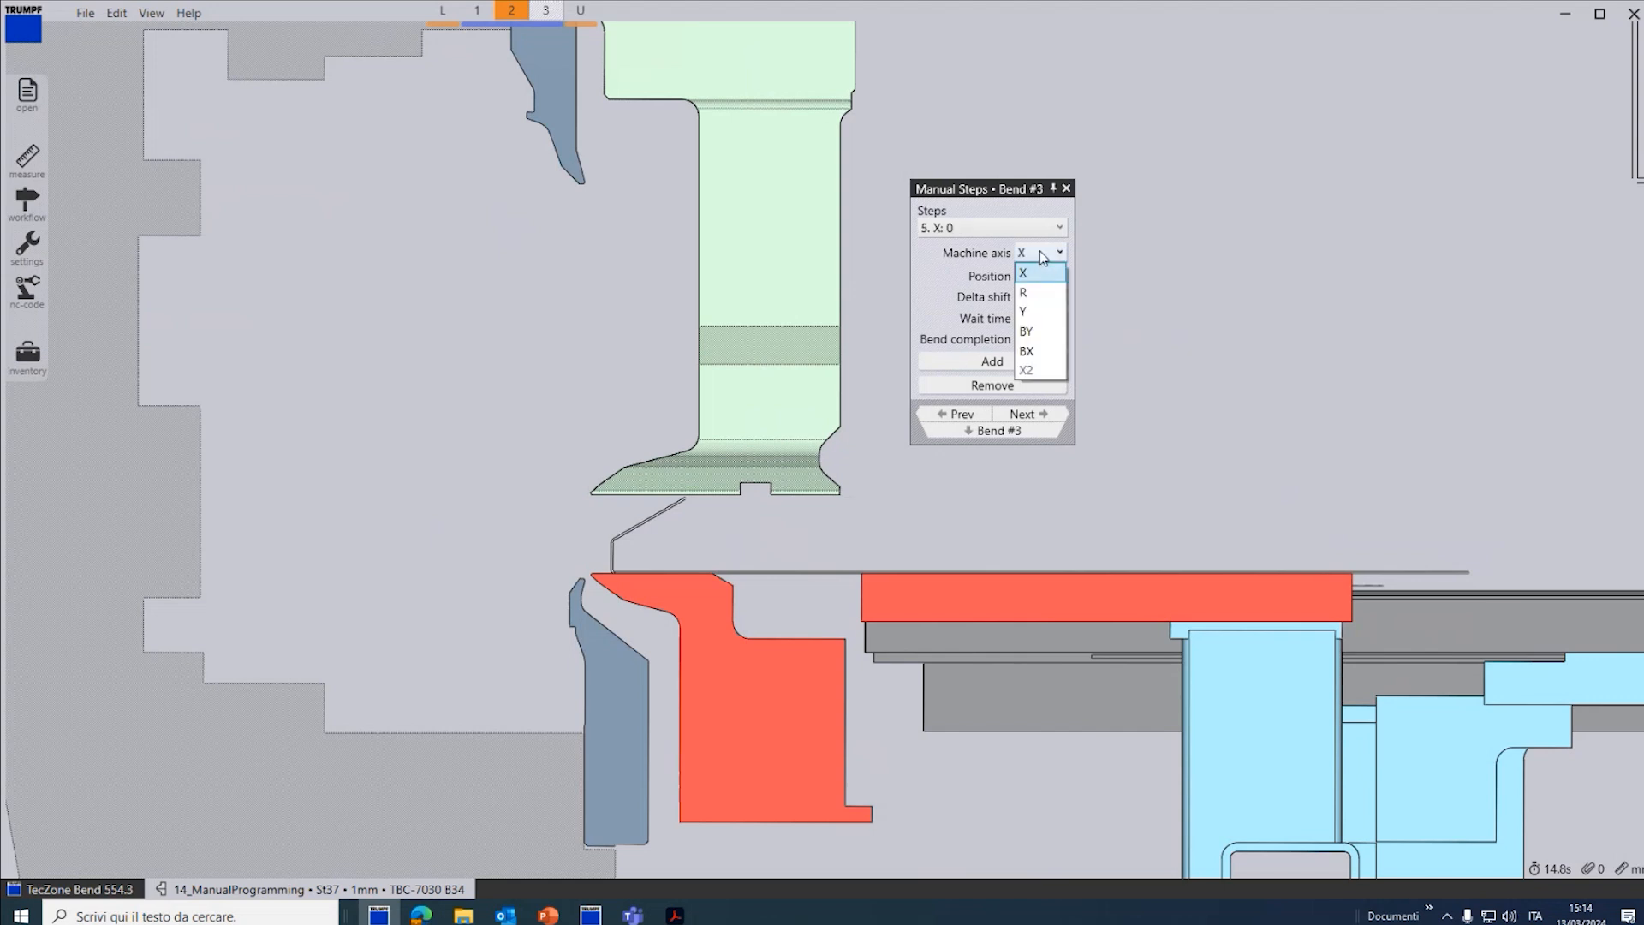
click(1022, 312)
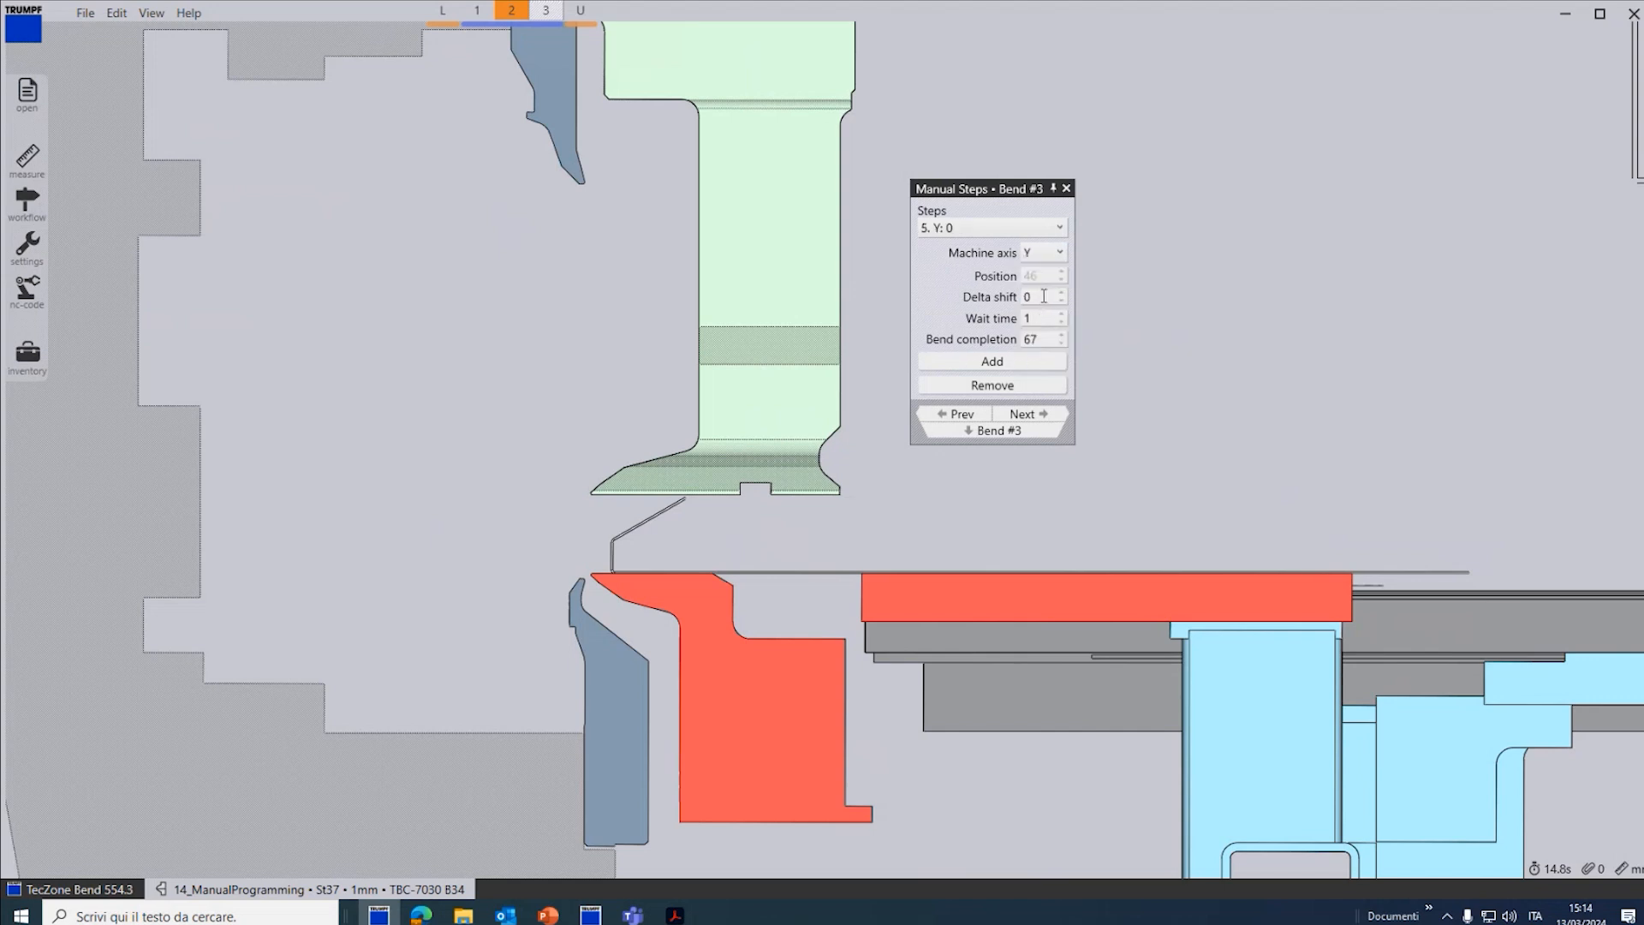
text(-9)
click(1043, 337)
text(73)
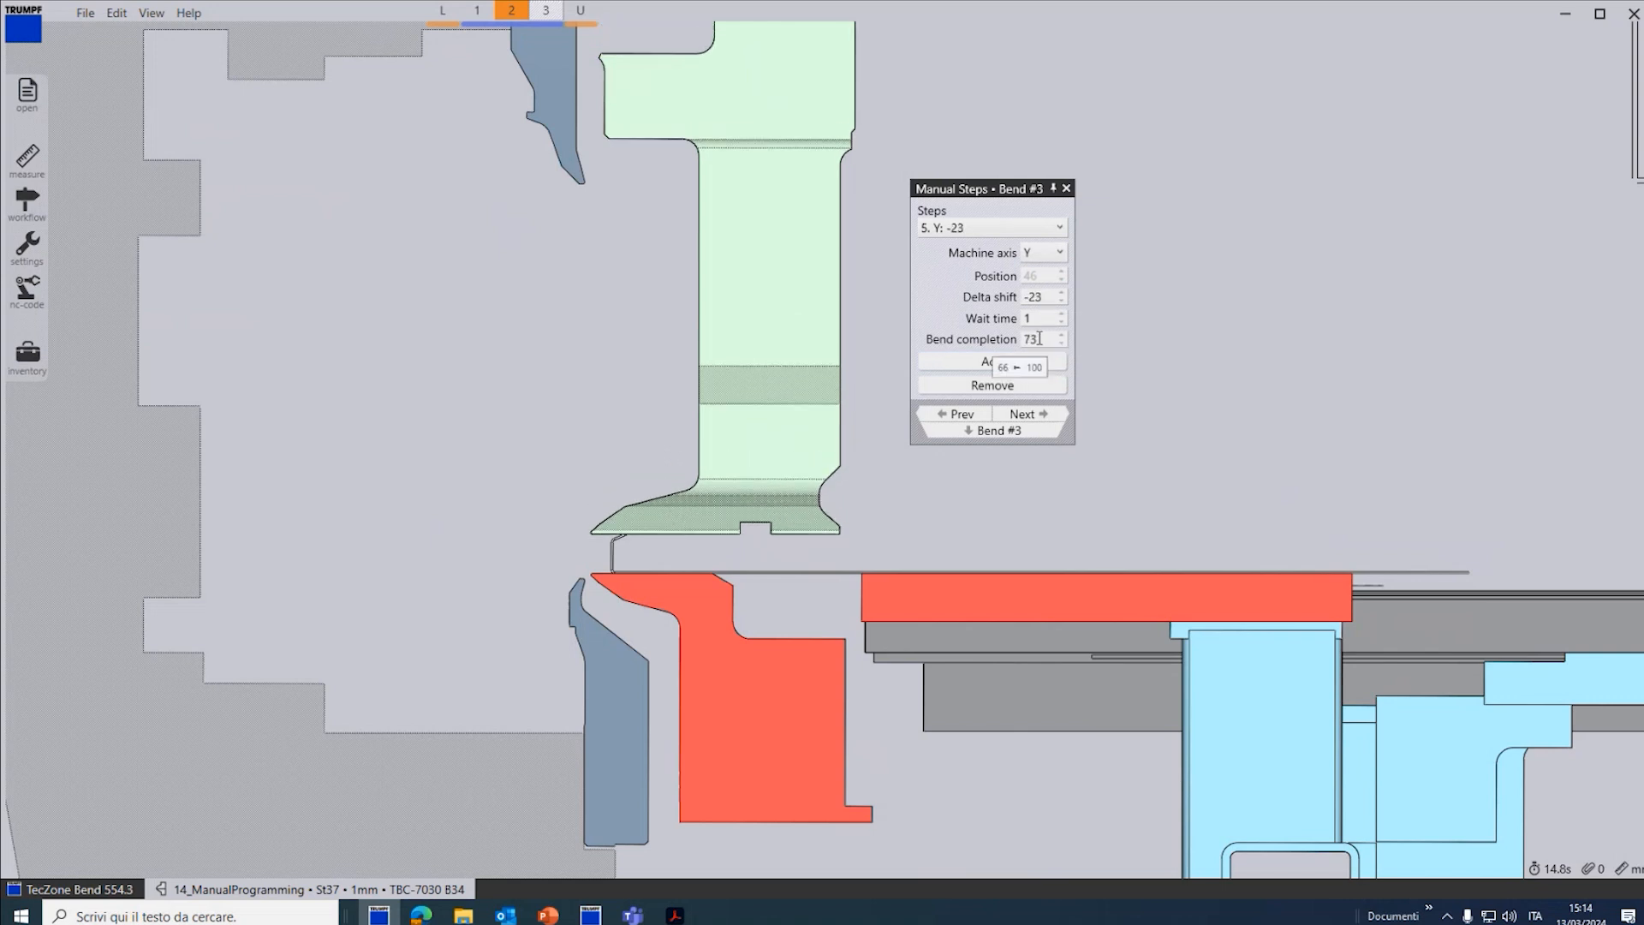
text(100)
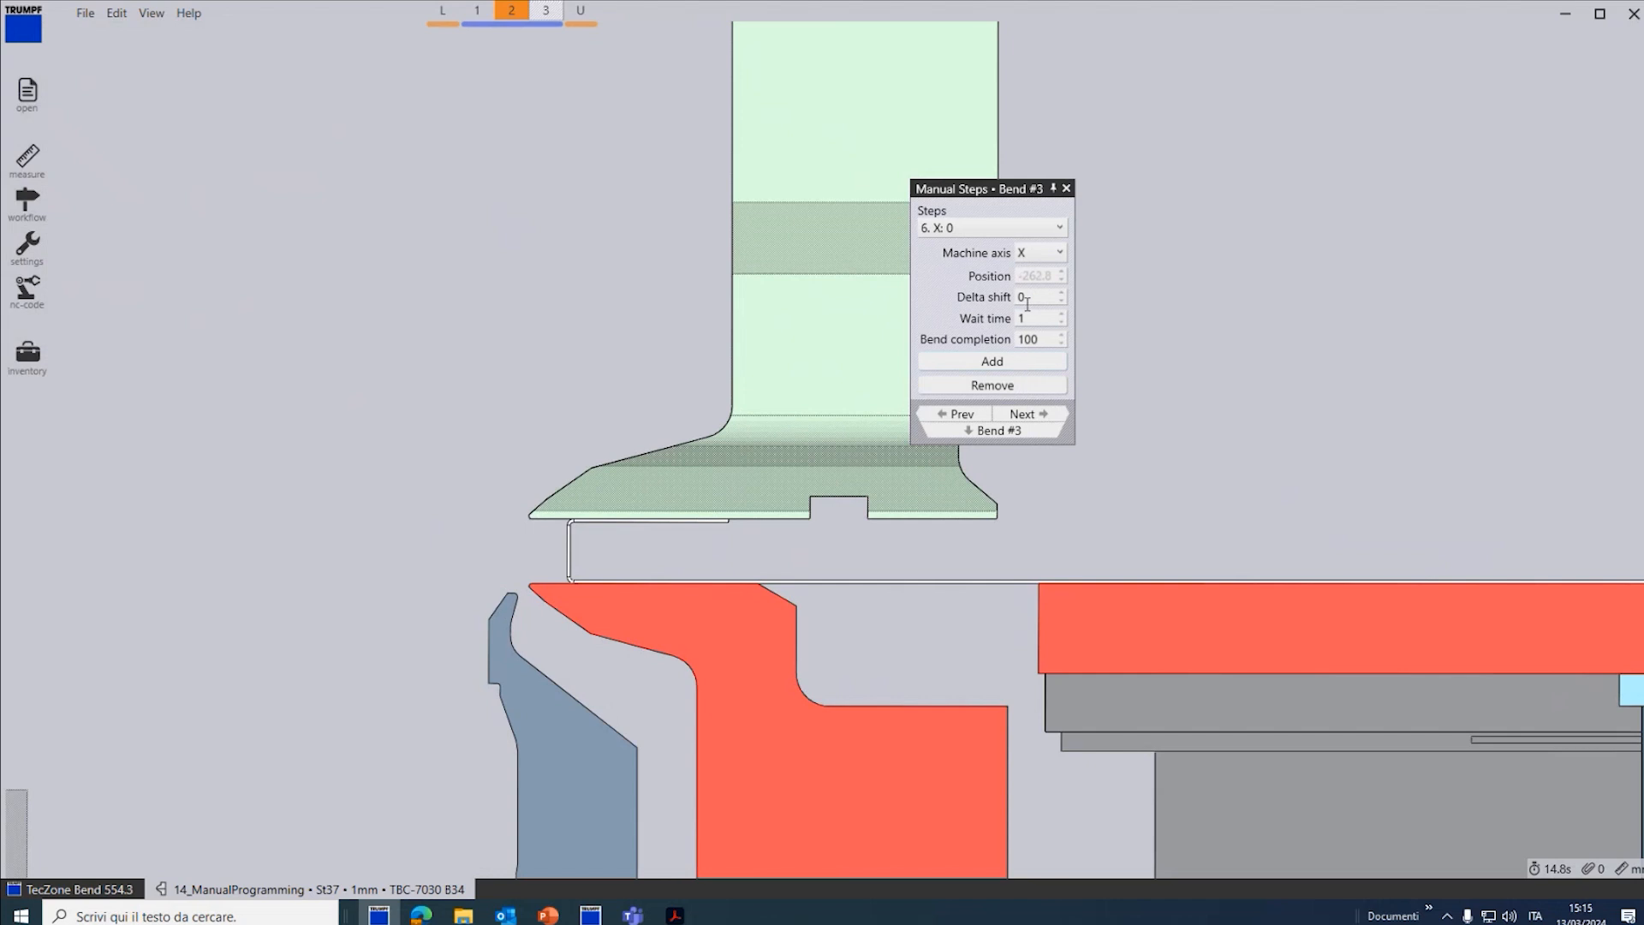
mouse_move(1043, 320)
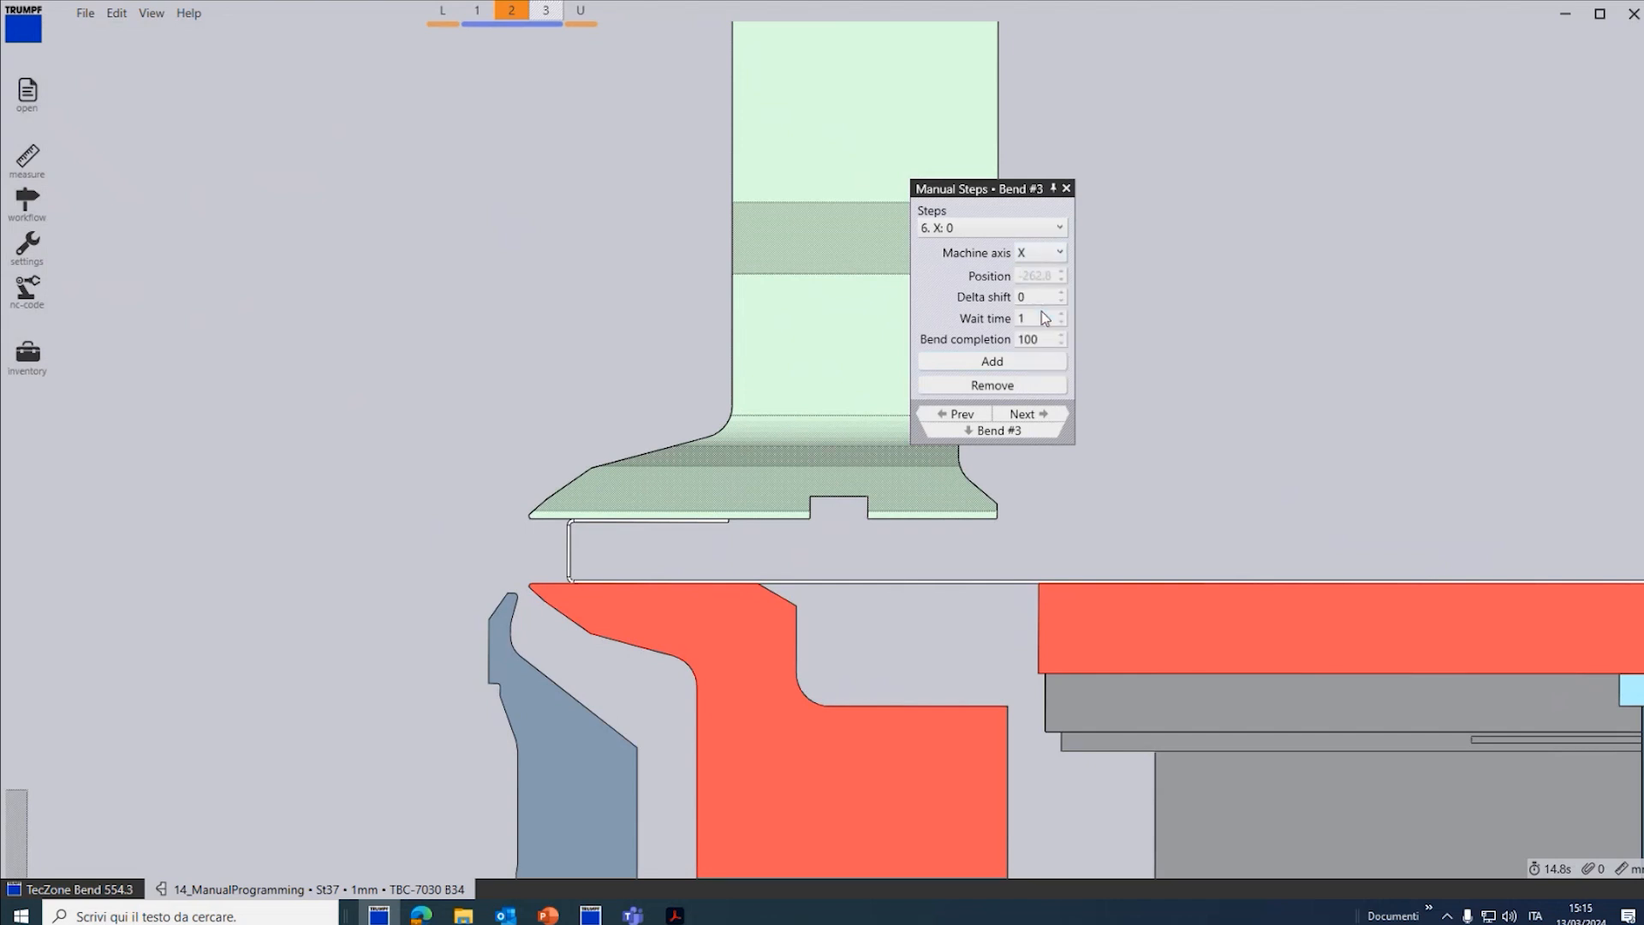
Step: Close bend 3's Manual Steps panel to return to the simulation
click(1038, 252)
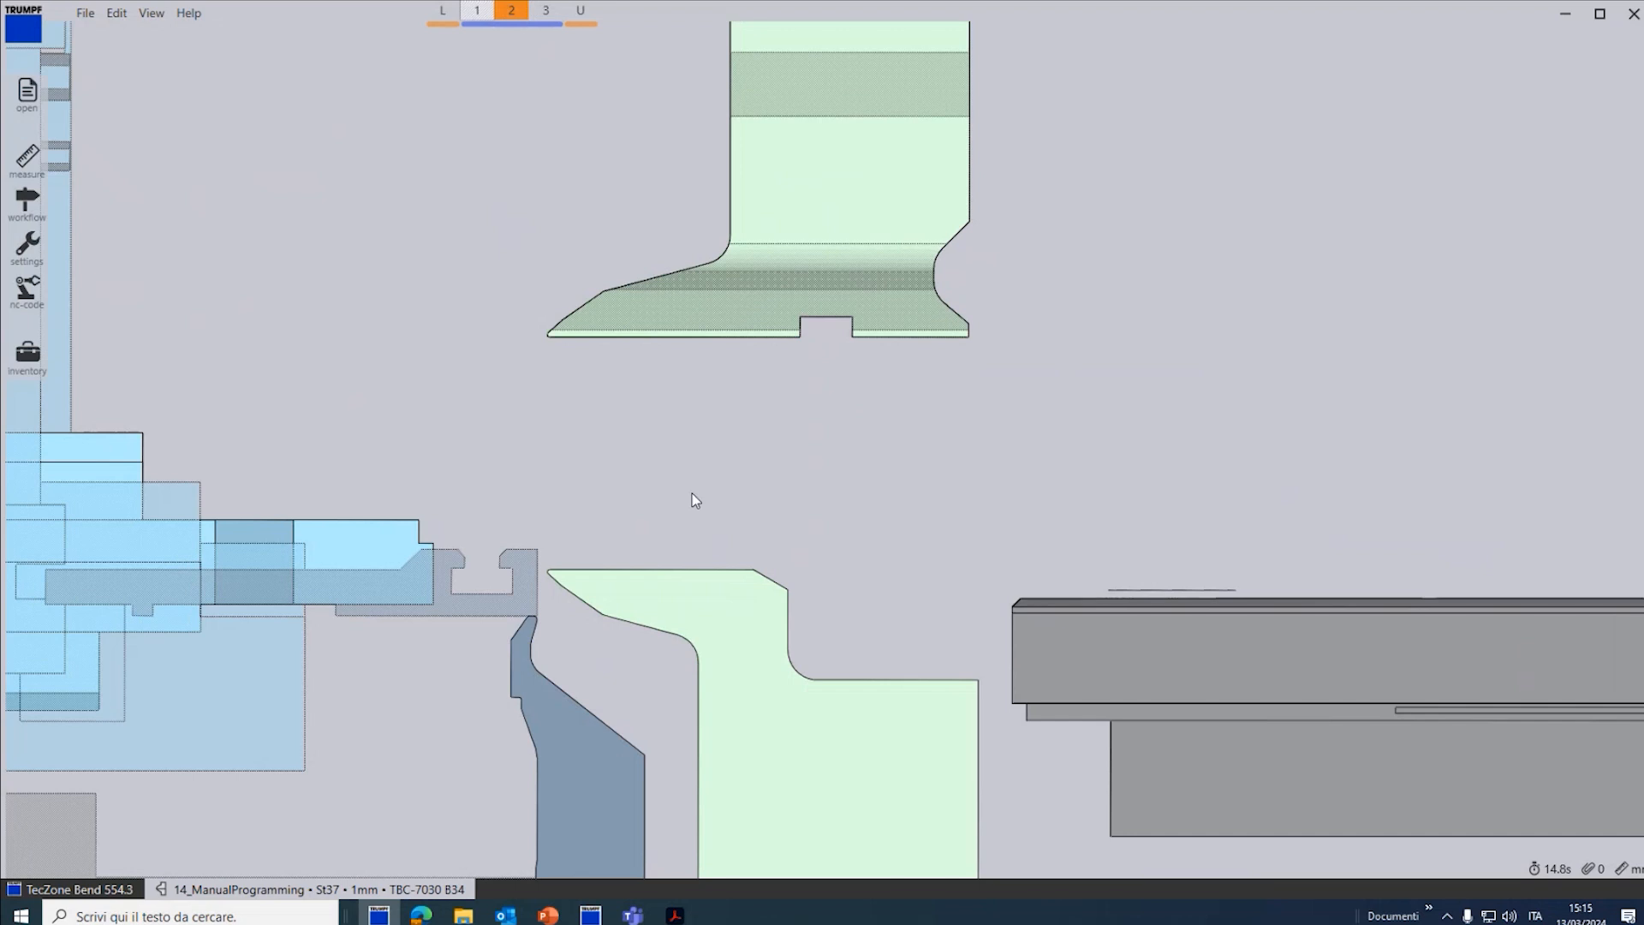
mouse_move(623, 543)
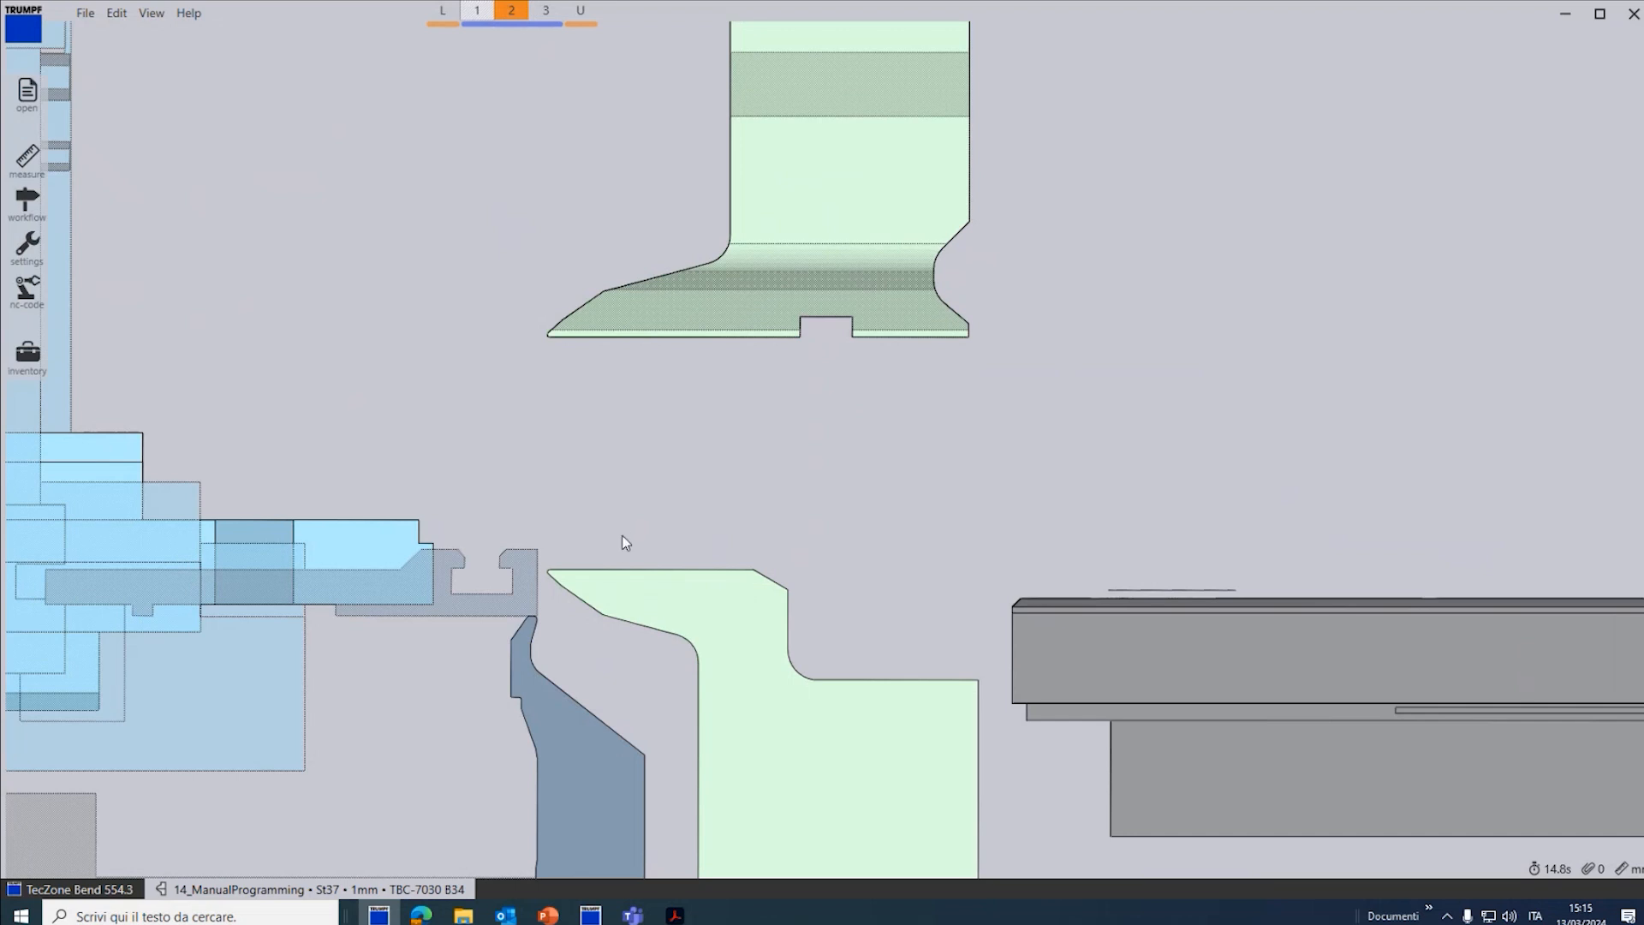